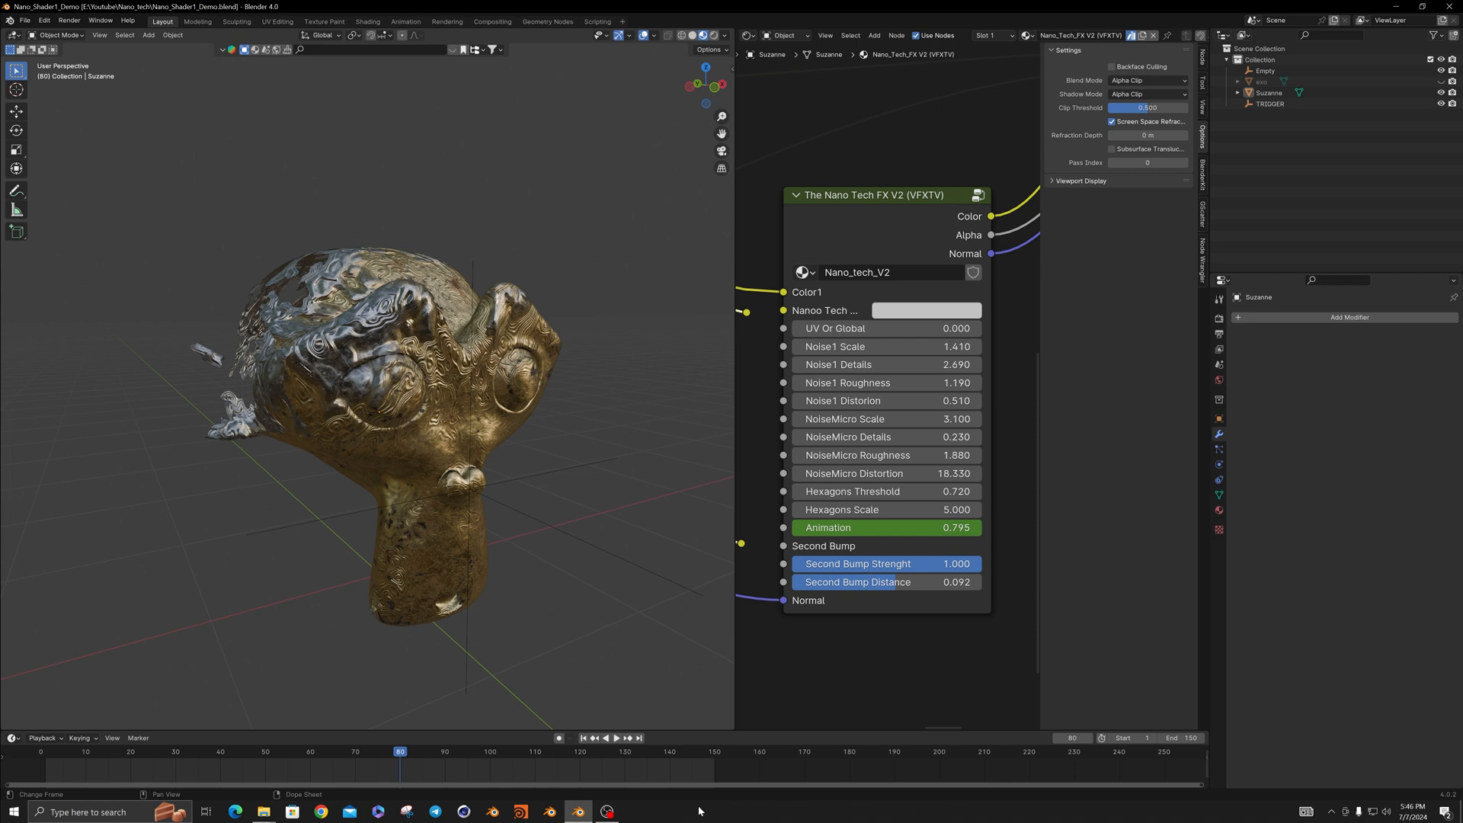
{"action": "mouse_move", "coordinate": [708, 801]}
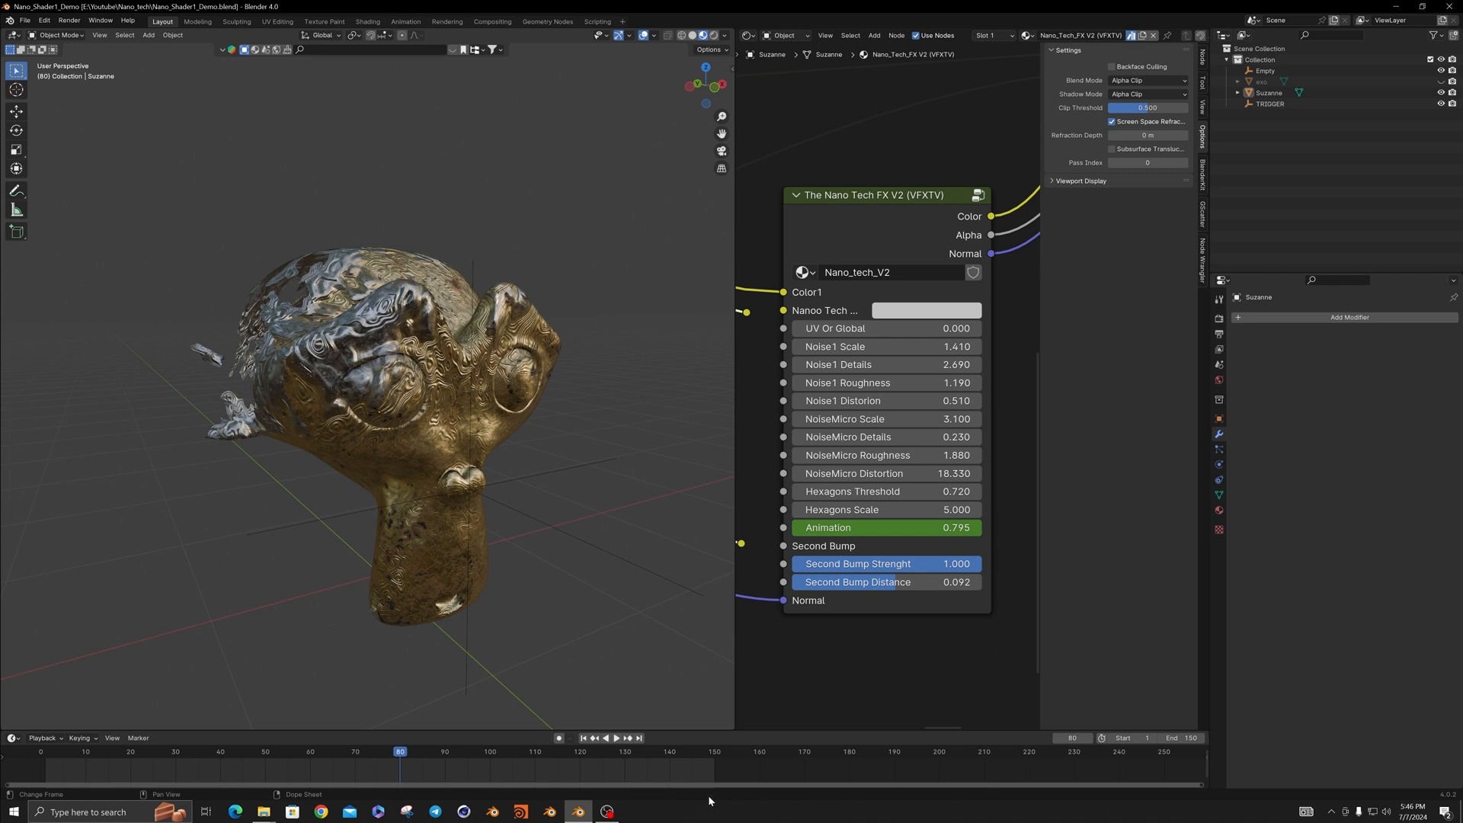
{"action": "mouse_move", "coordinate": [407, 422]}
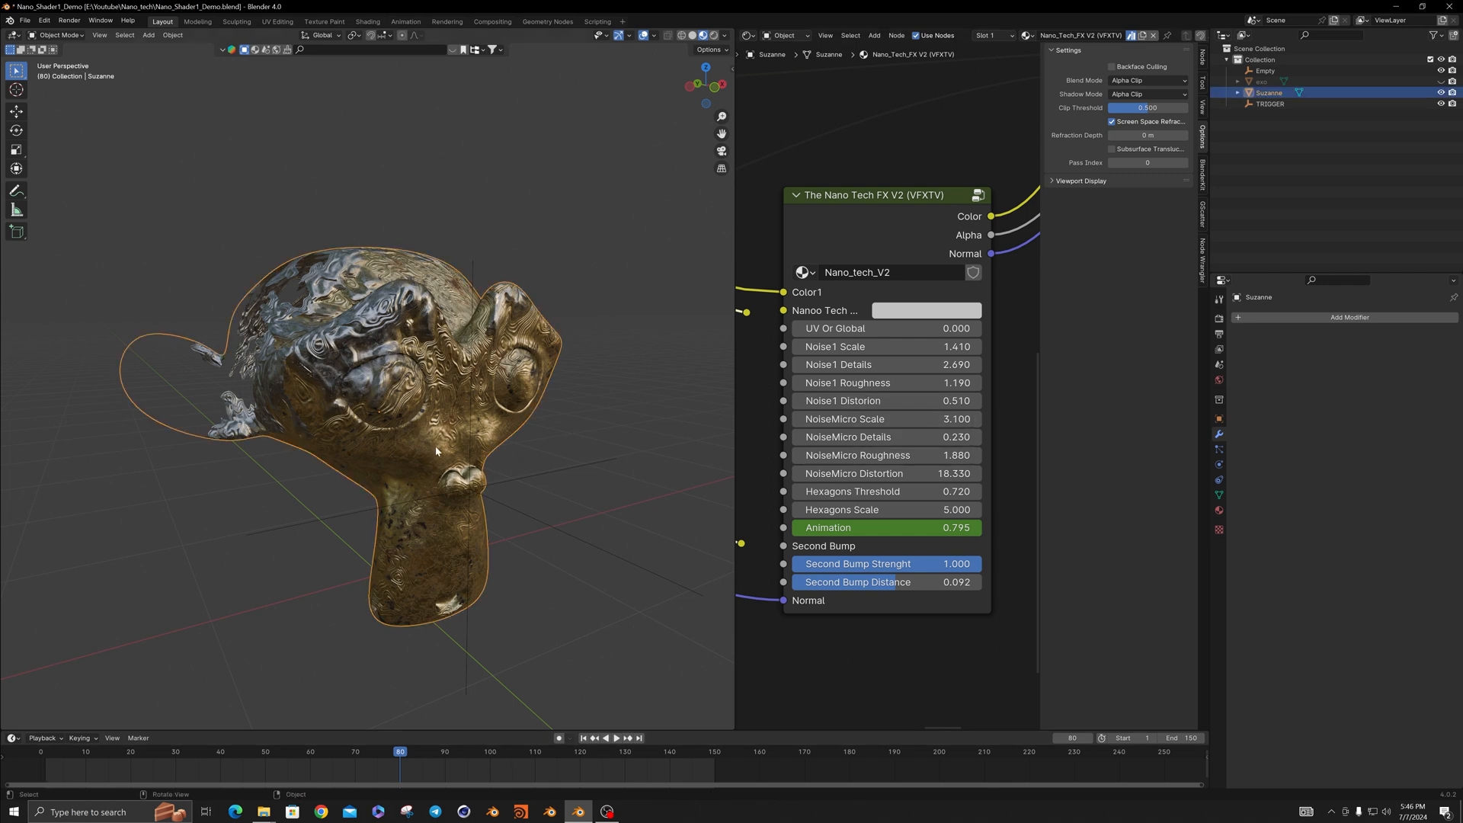
Zoom out, add a Monkey mesh, then undo it so only Suzanne remains
{"action": "left_click_drag", "start_coordinate": [435, 451], "coordinate": [474, 455]}
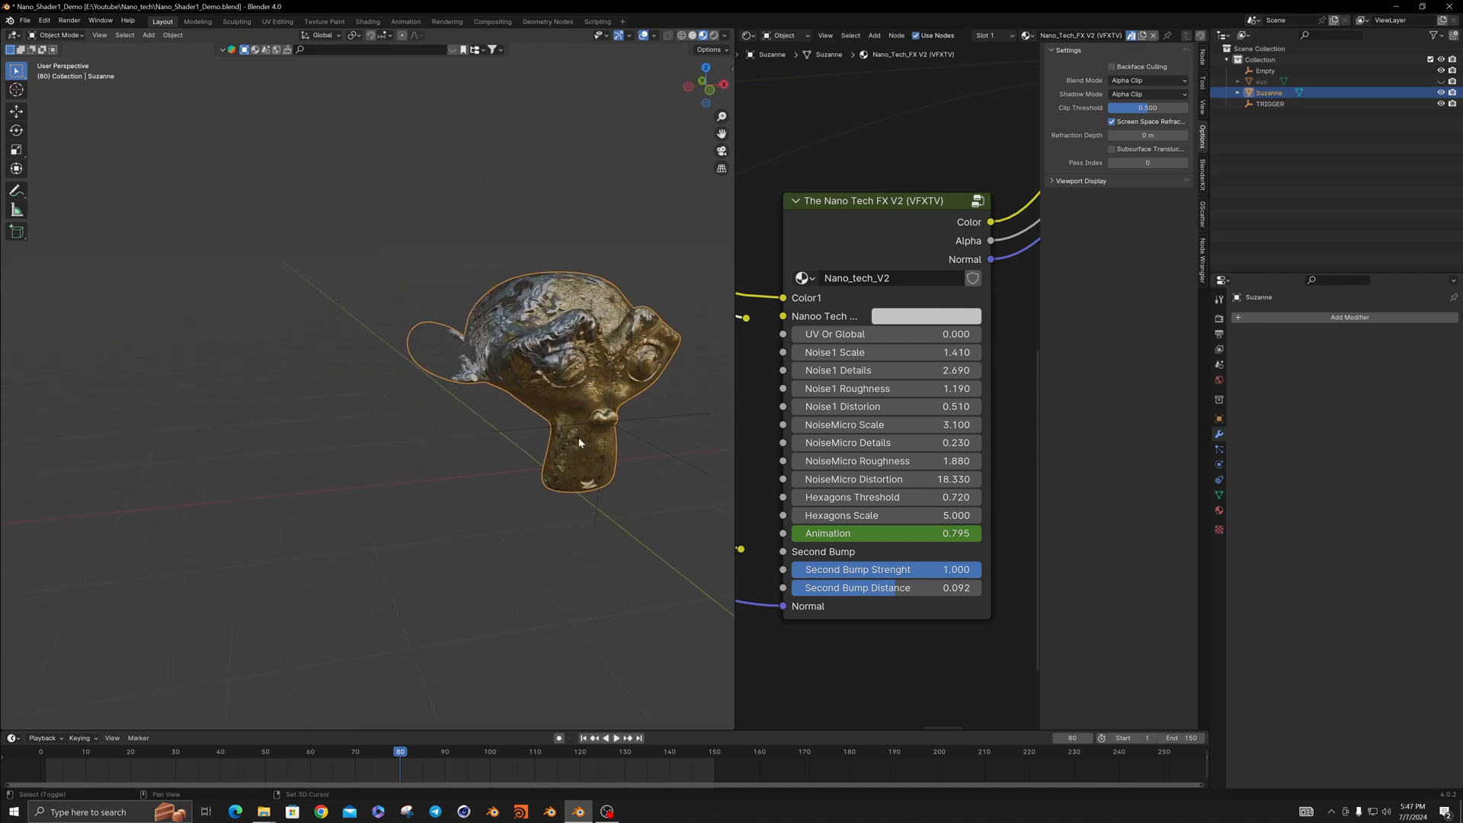
{"action": "mouse_move", "coordinate": [488, 502]}
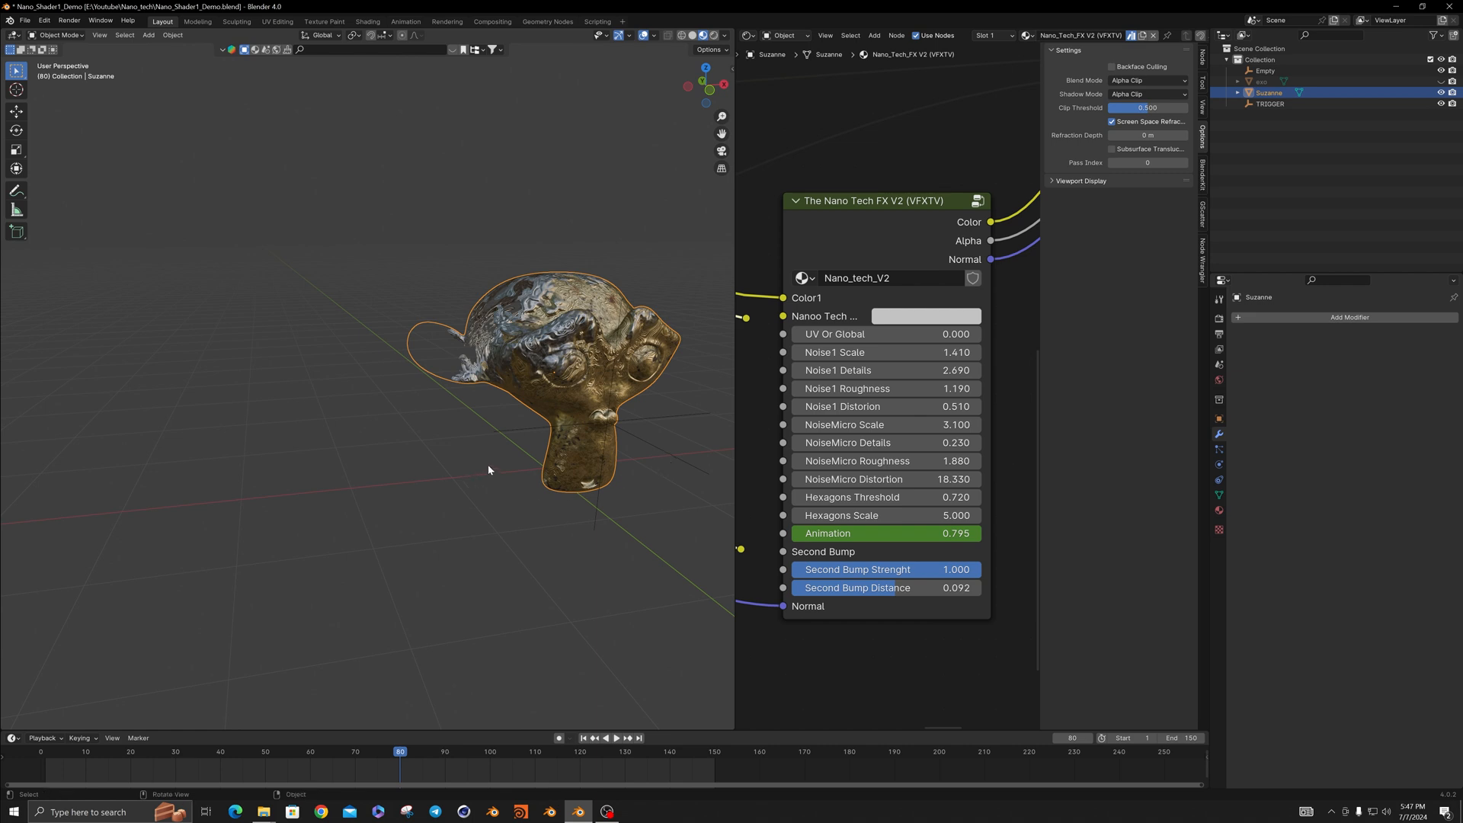
{"action": "key", "text": "shift+a"}
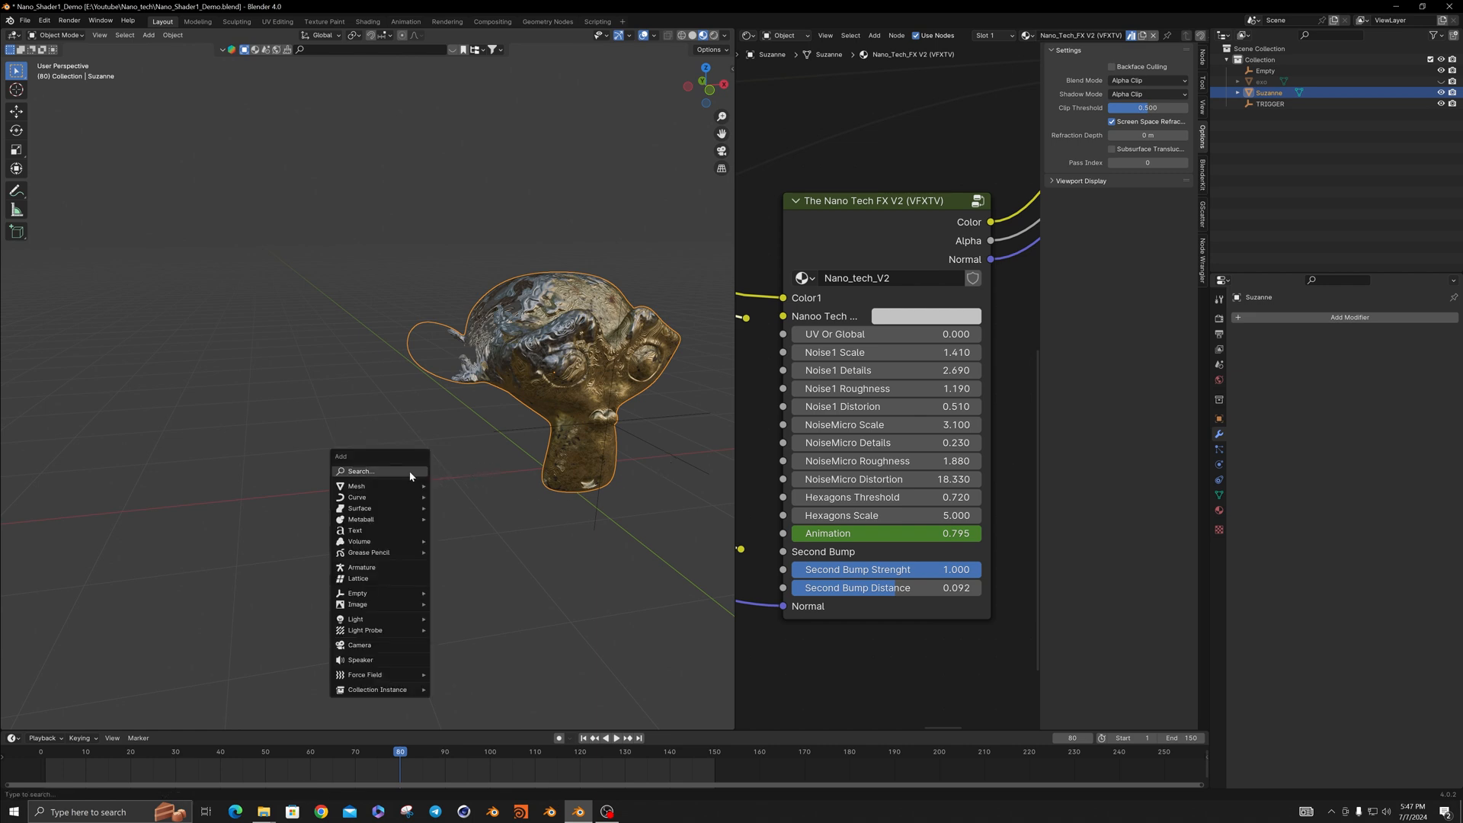
{"action": "mouse_move", "coordinate": [357, 486]}
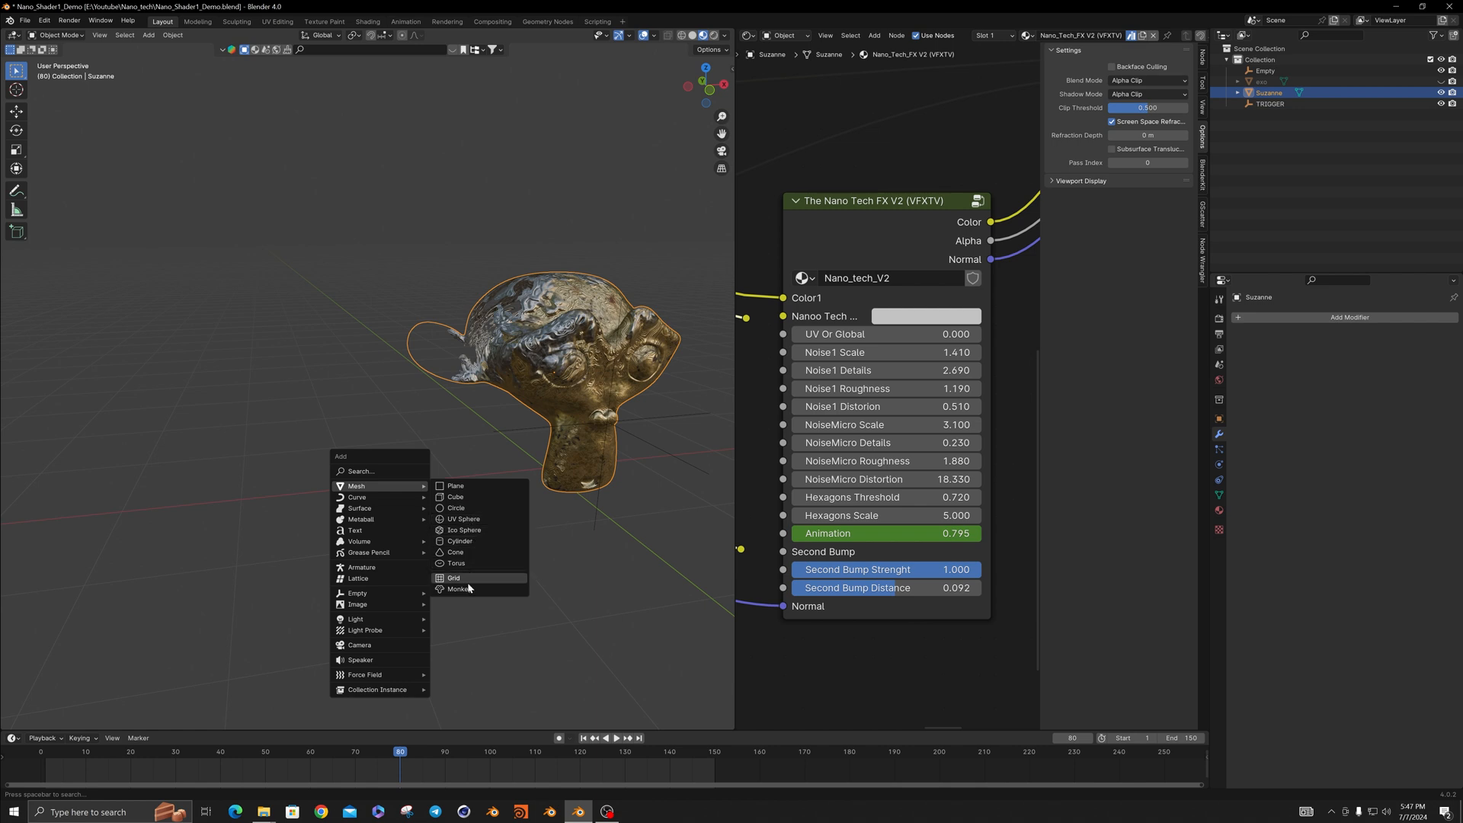
{"action": "left_click", "coordinate": [461, 589]}
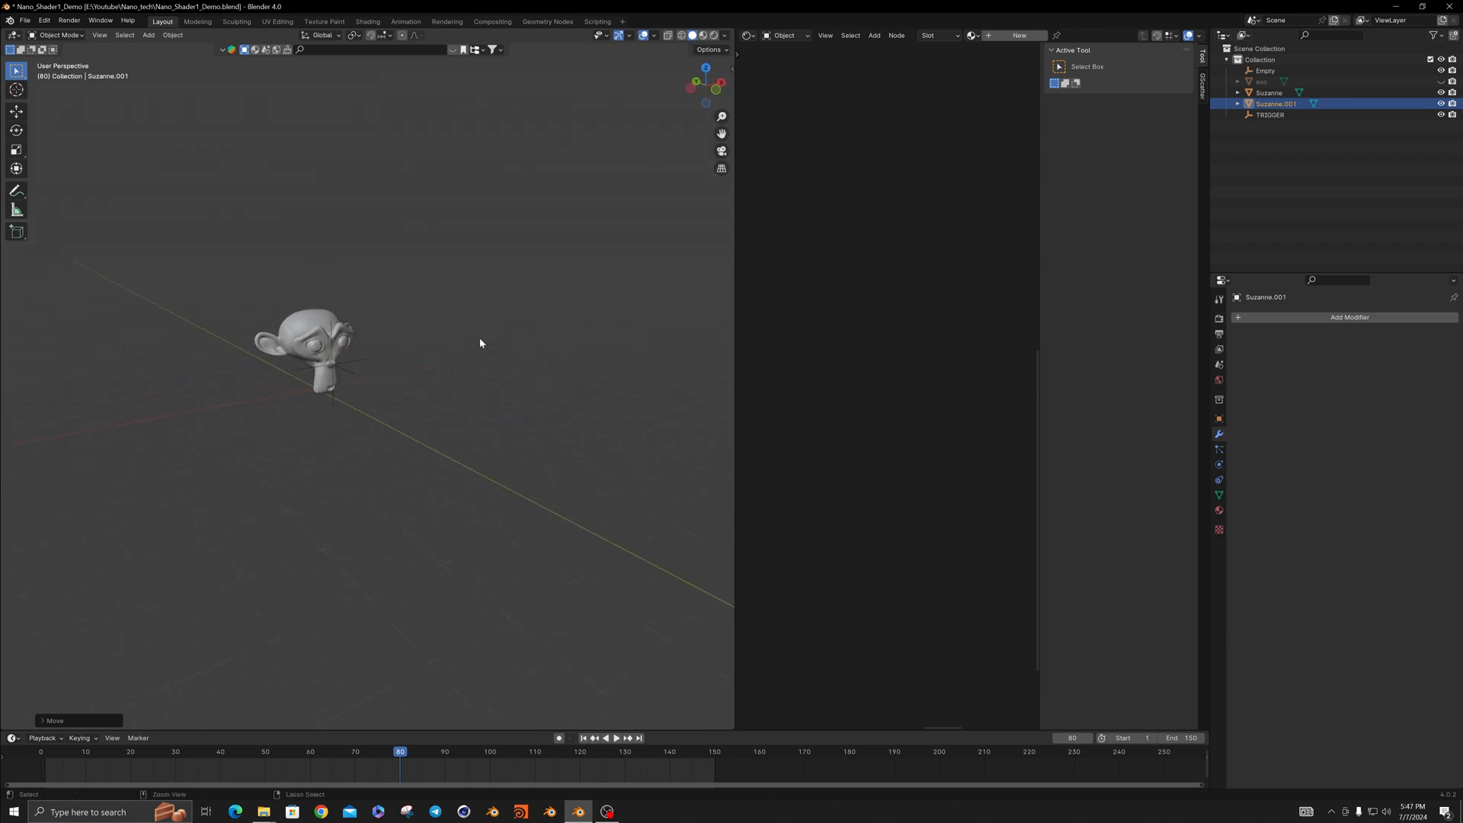
{"action": "left_click", "coordinate": [299, 345]}
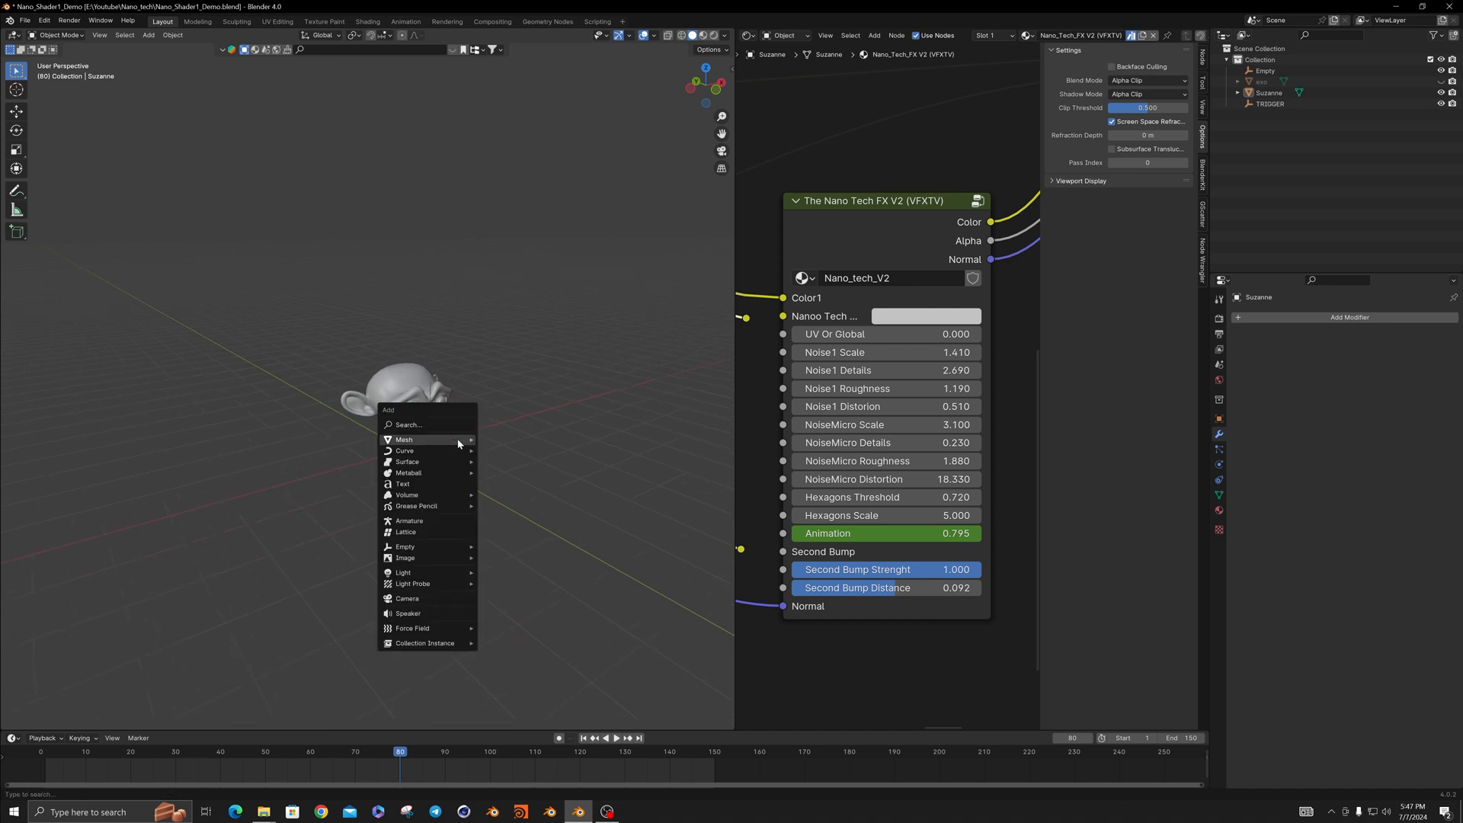
Add Suzanne.001, decimate it, and give it a material with the Nano Tech FX V2 group
{"action": "left_click", "coordinate": [403, 439]}
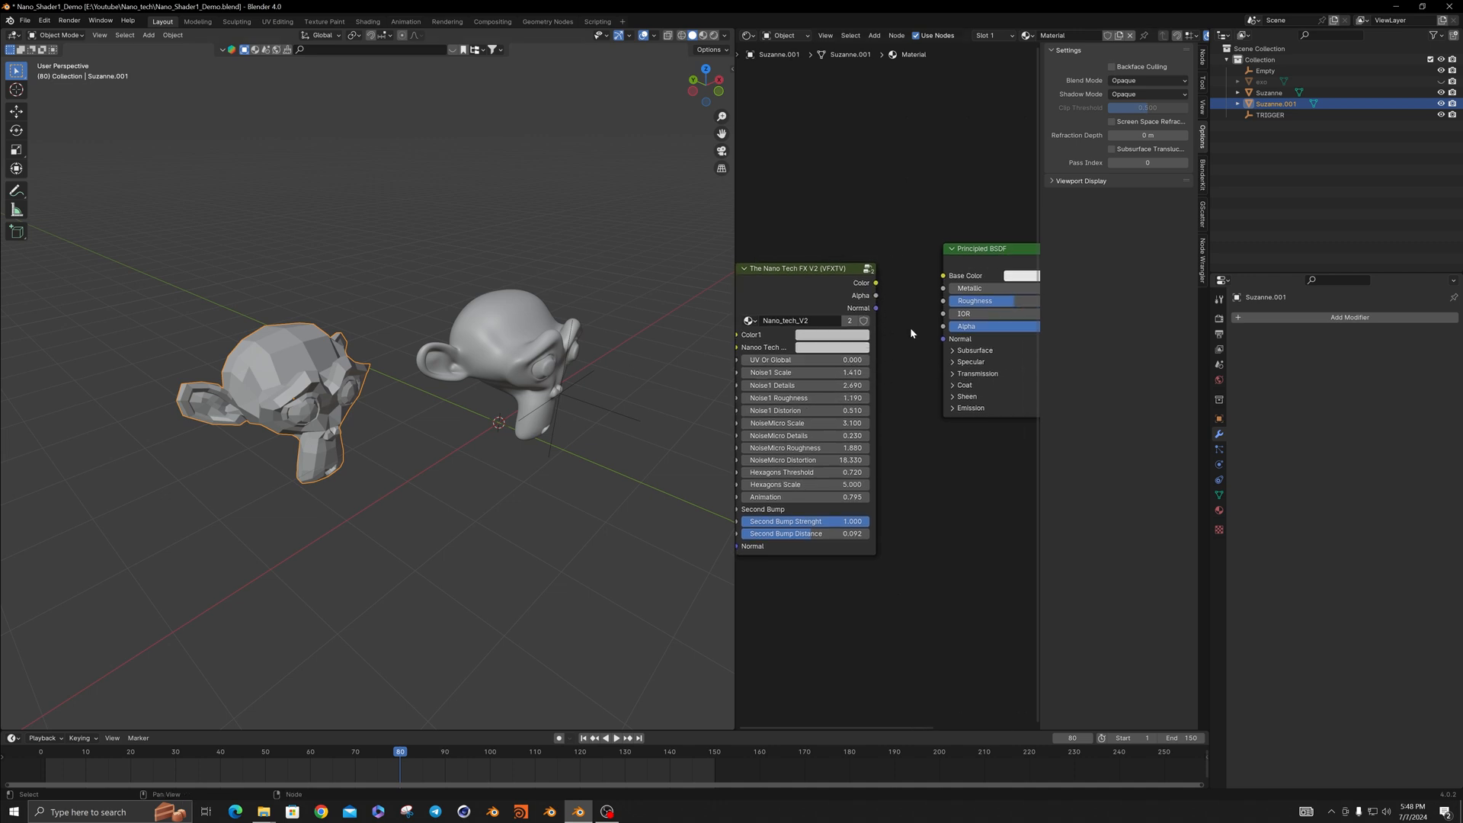
Link the nano group's Color, Alpha and Normal to the BSDF; enable Material Preview
{"action": "left_click_drag", "start_coordinate": [875, 283], "coordinate": [943, 275]}
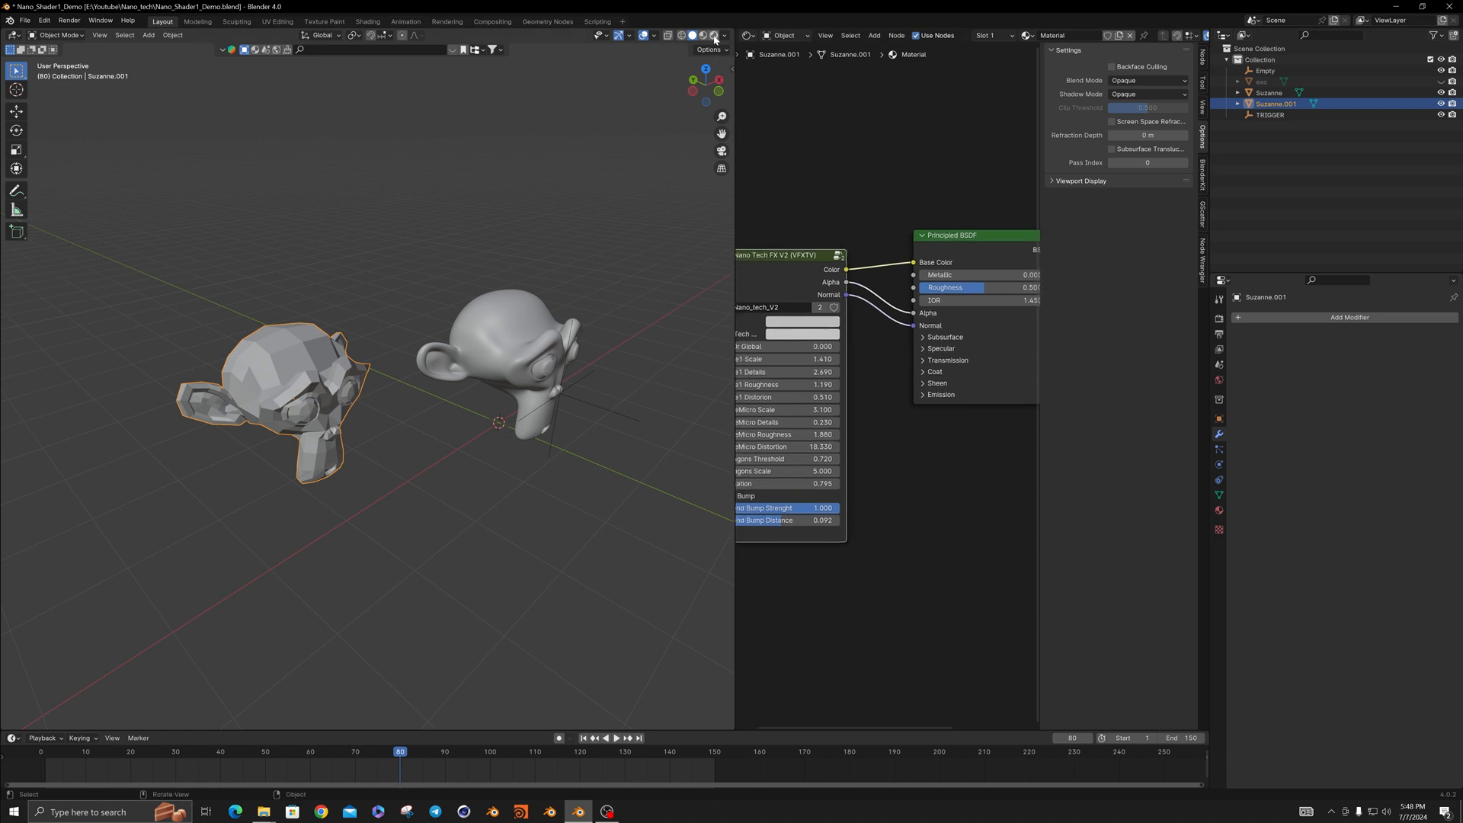
{"action": "left_click", "coordinate": [714, 36]}
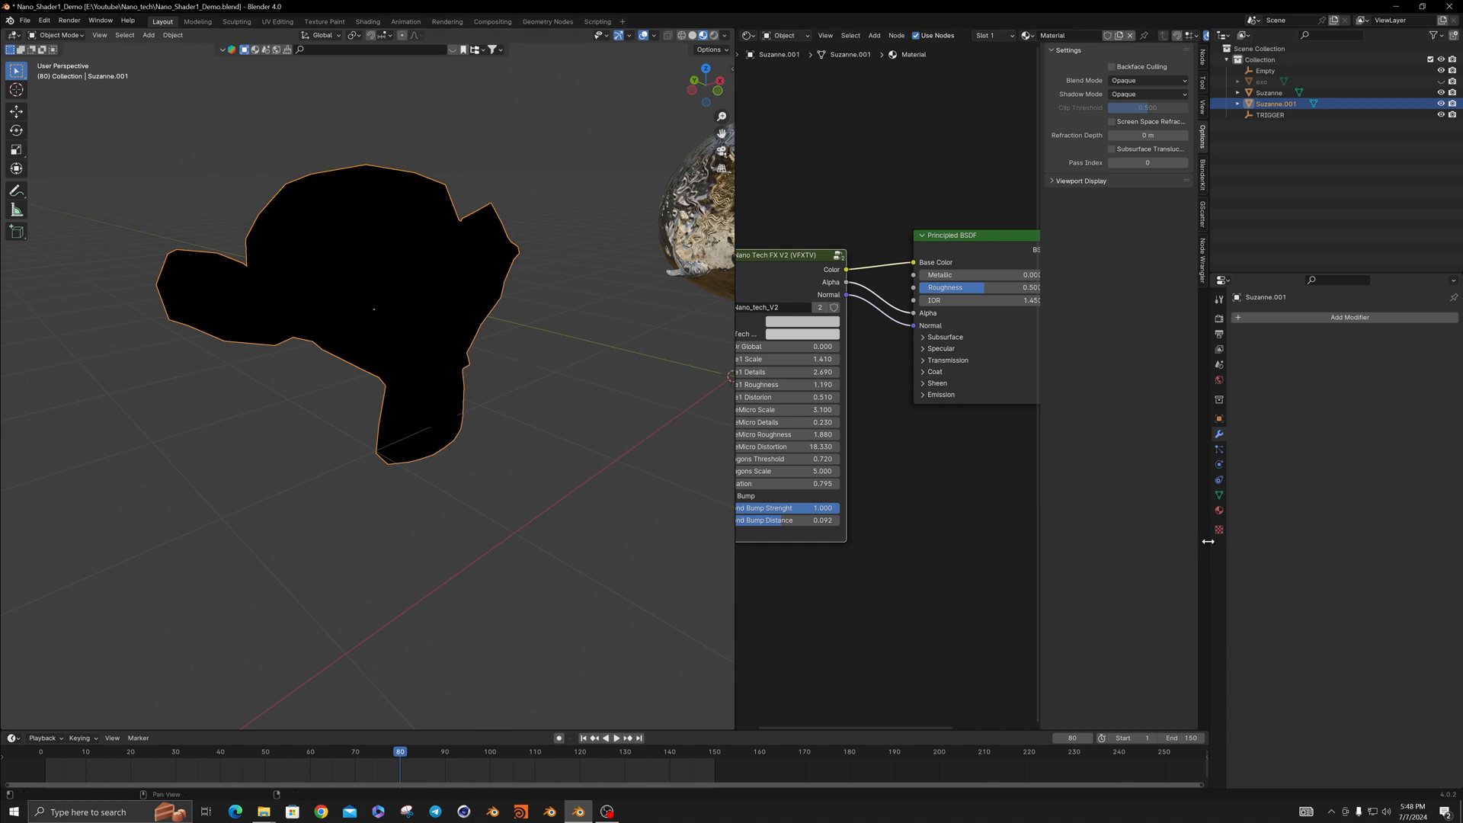
Set Suzanne.001's material Blend Mode and Shadow Mode to Alpha Clip
{"action": "left_click", "coordinate": [1218, 511]}
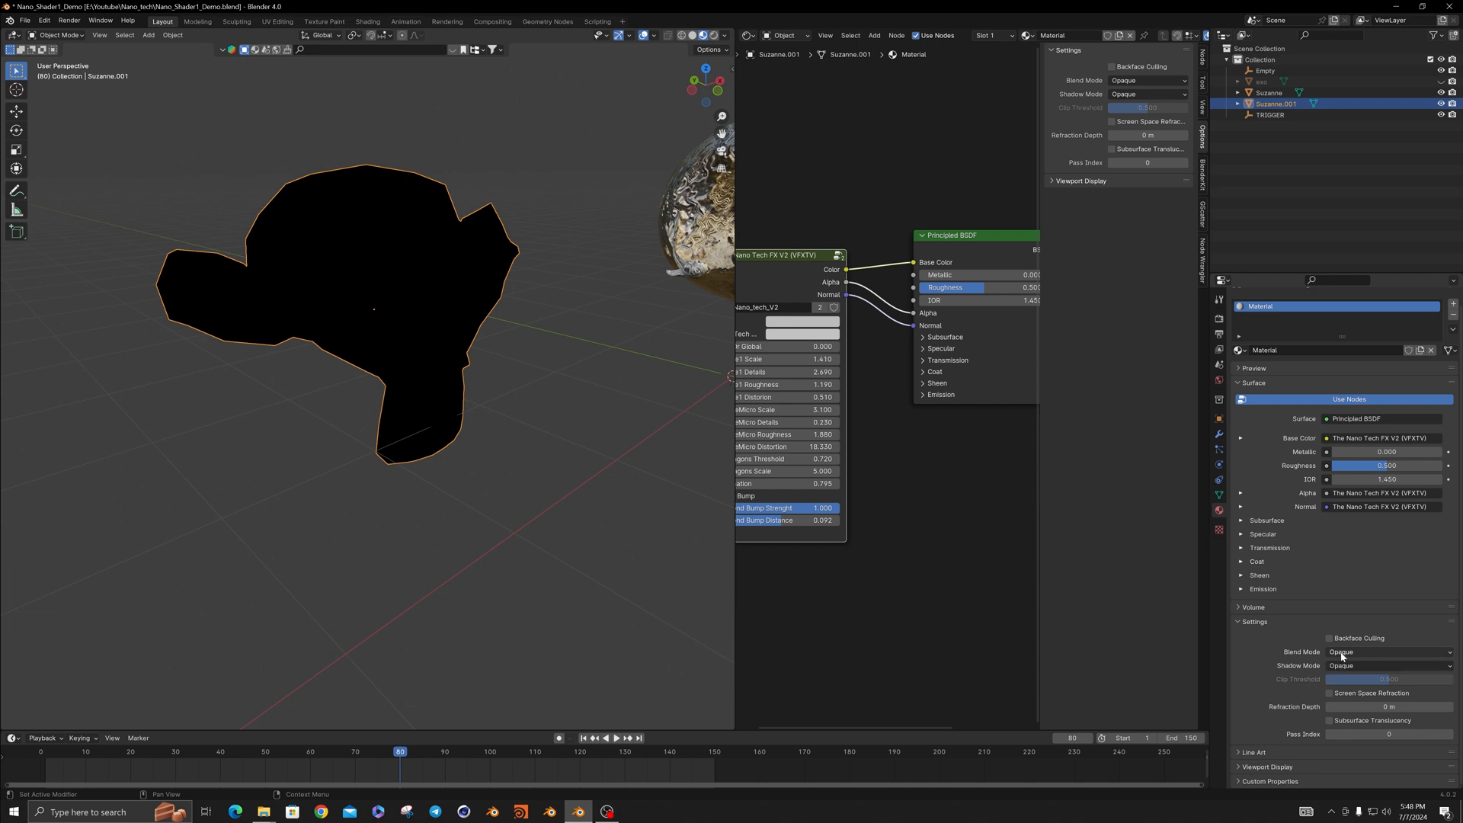
{"action": "left_click", "coordinate": [1388, 665]}
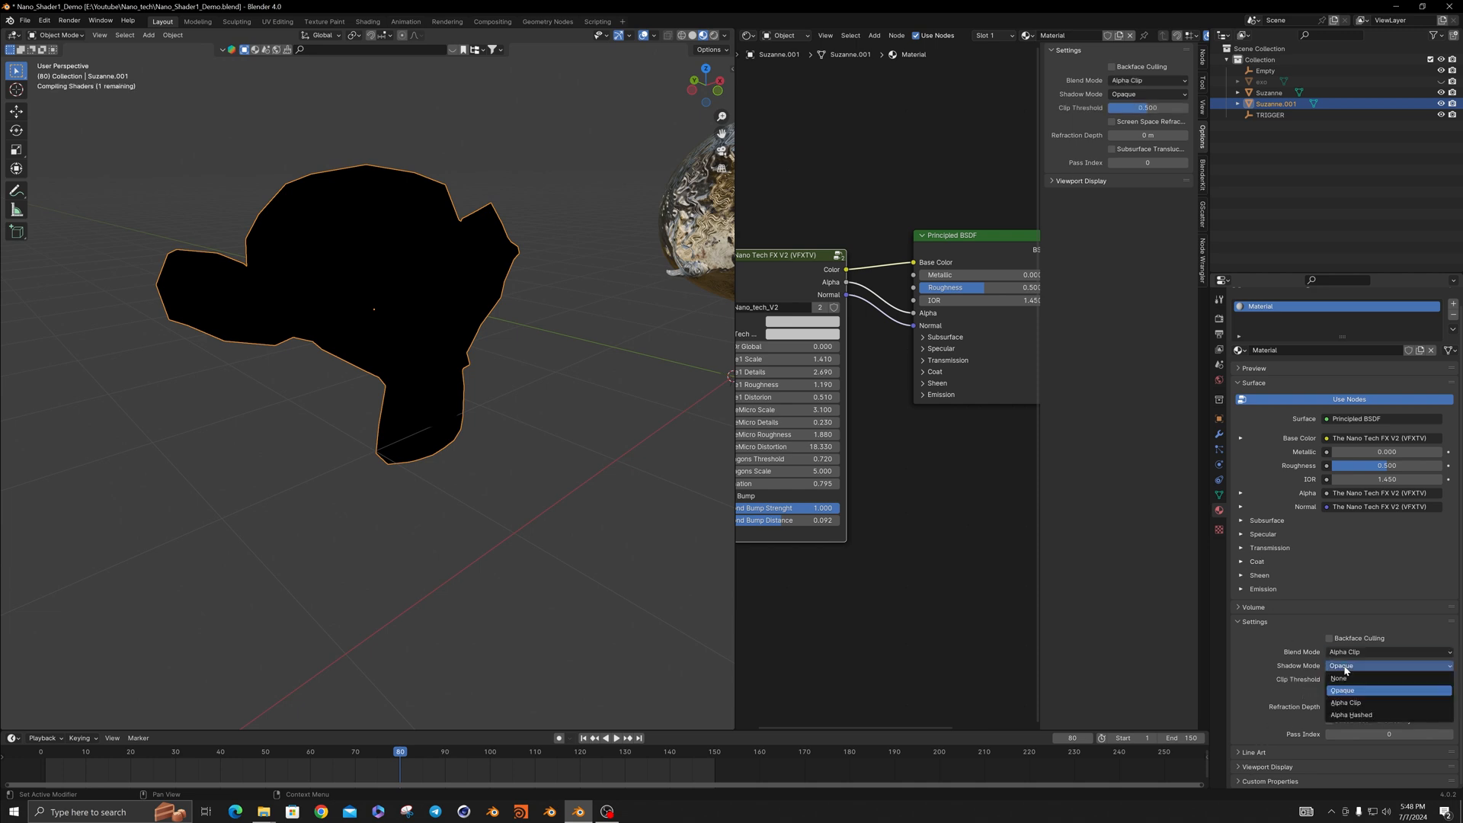
{"action": "left_click", "coordinate": [1347, 702]}
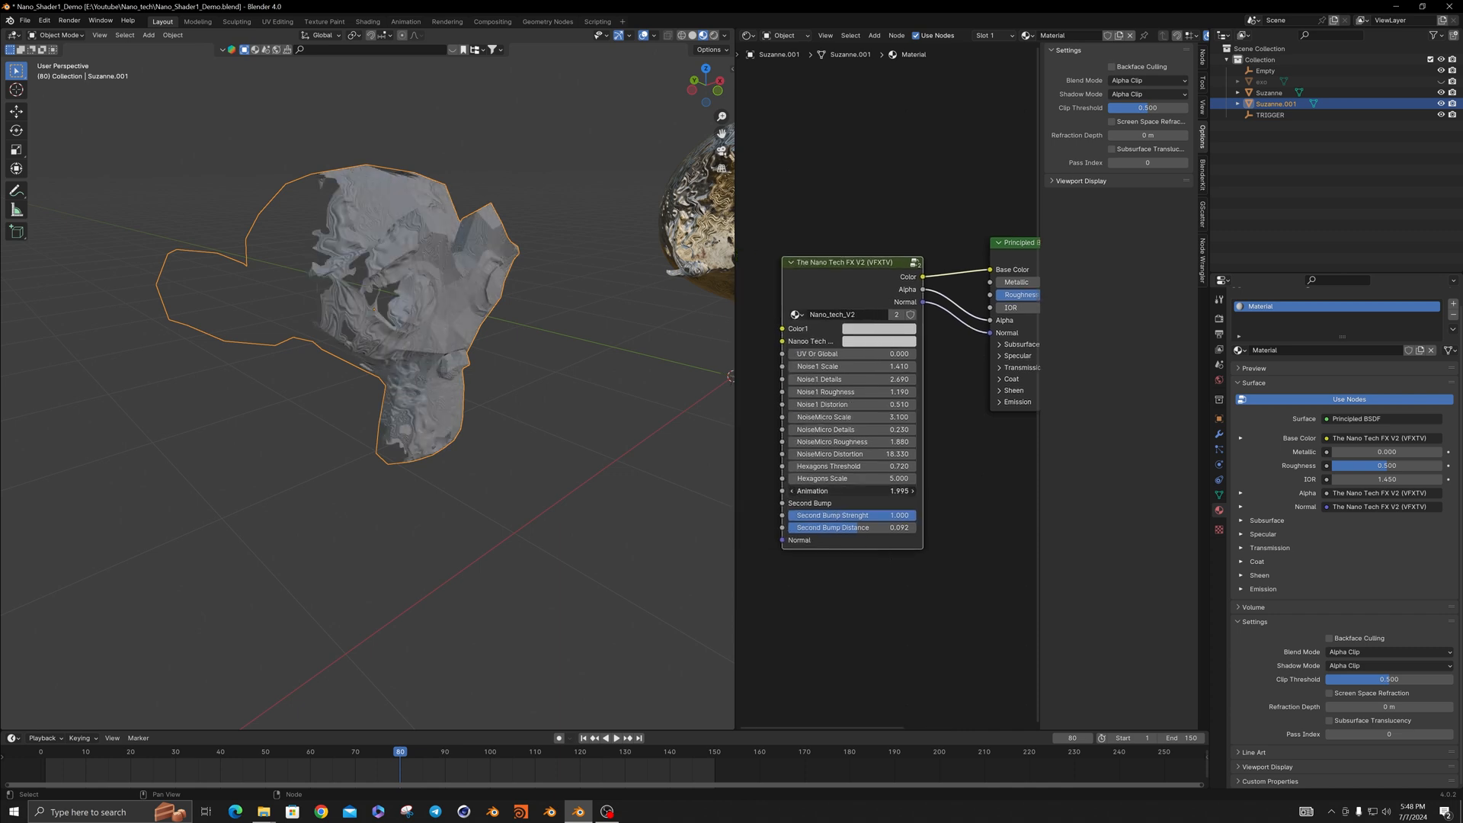
Move the nano group node, set Color1 blue, Nanoo Tech red, and Animation 4.195
{"action": "left_click_drag", "start_coordinate": [811, 490], "coordinate": [863, 490]}
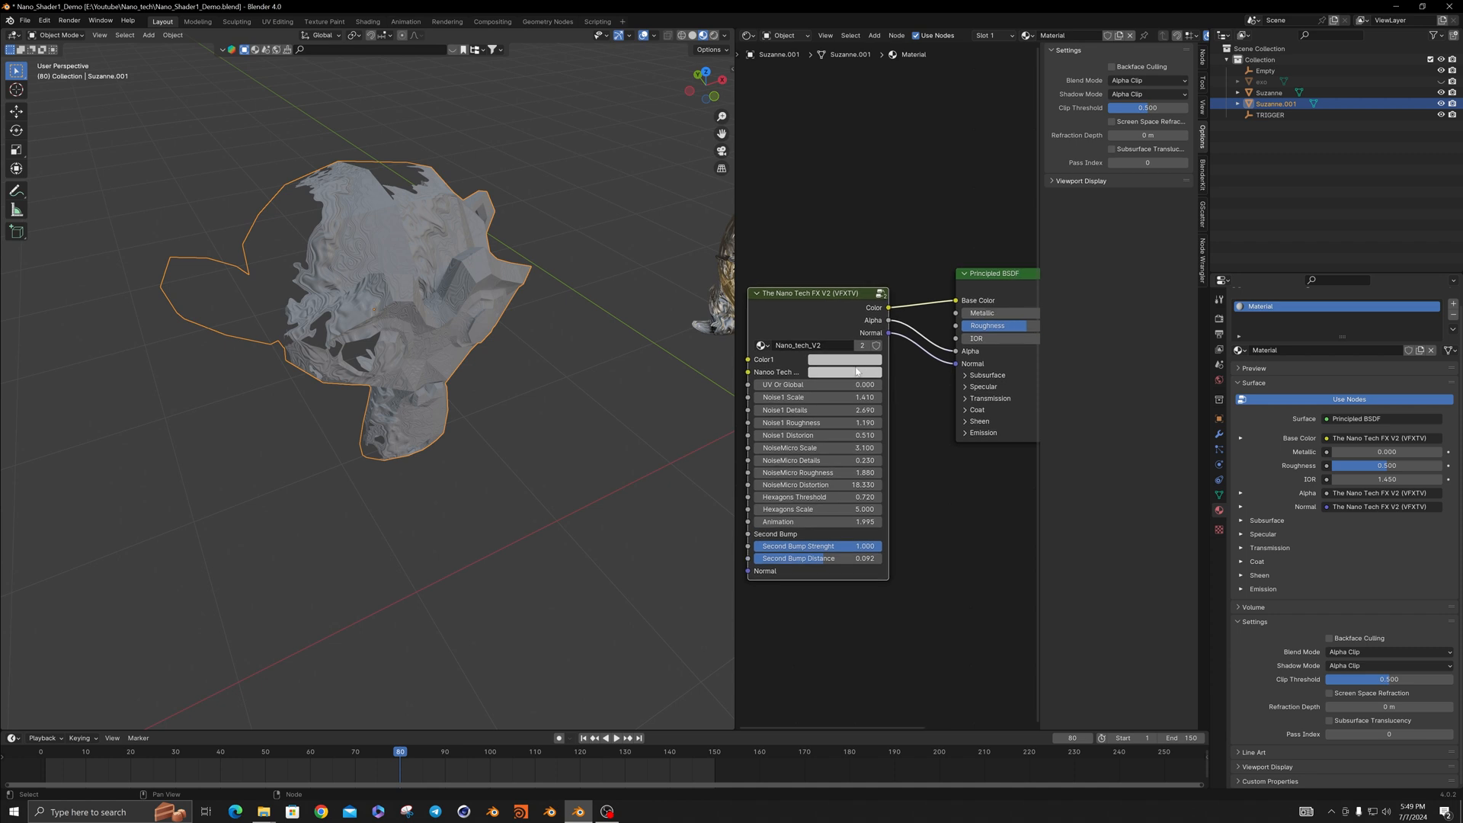
{"action": "left_click", "coordinate": [843, 359]}
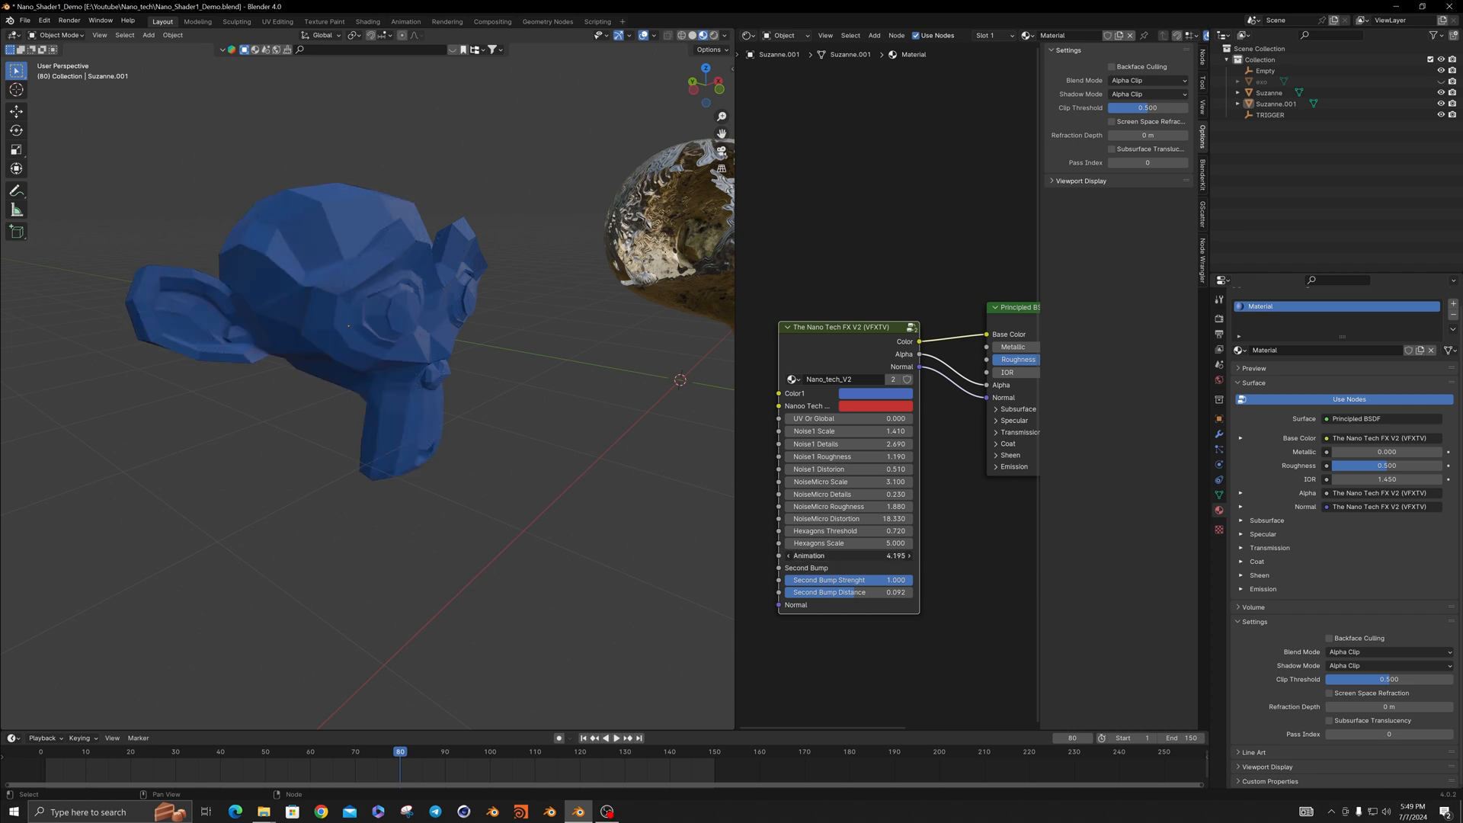
{"action": "left_click_drag", "start_coordinate": [849, 556], "coordinate": [821, 555]}
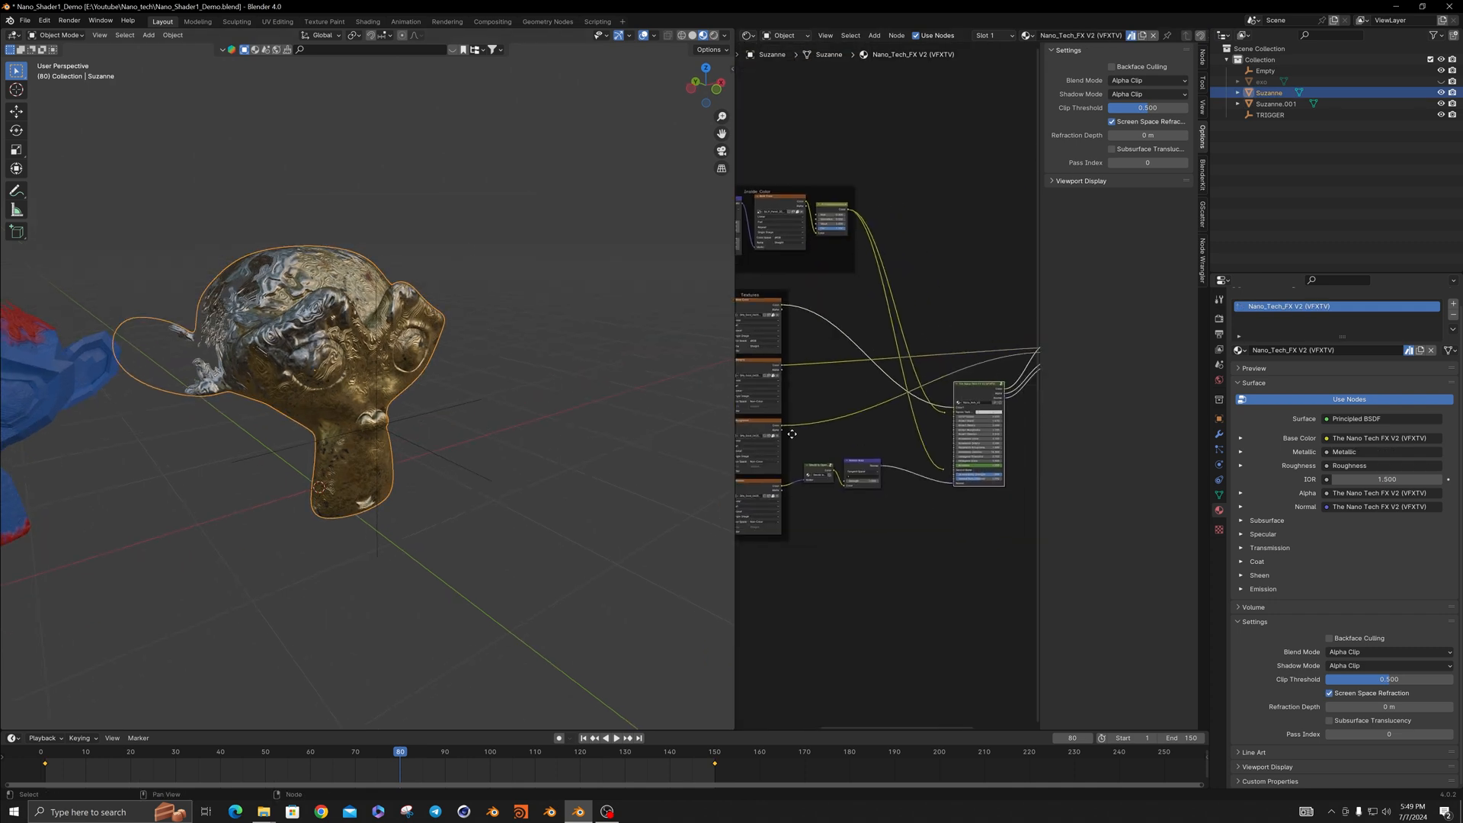
{"action": "mouse_move", "coordinate": [814, 428]}
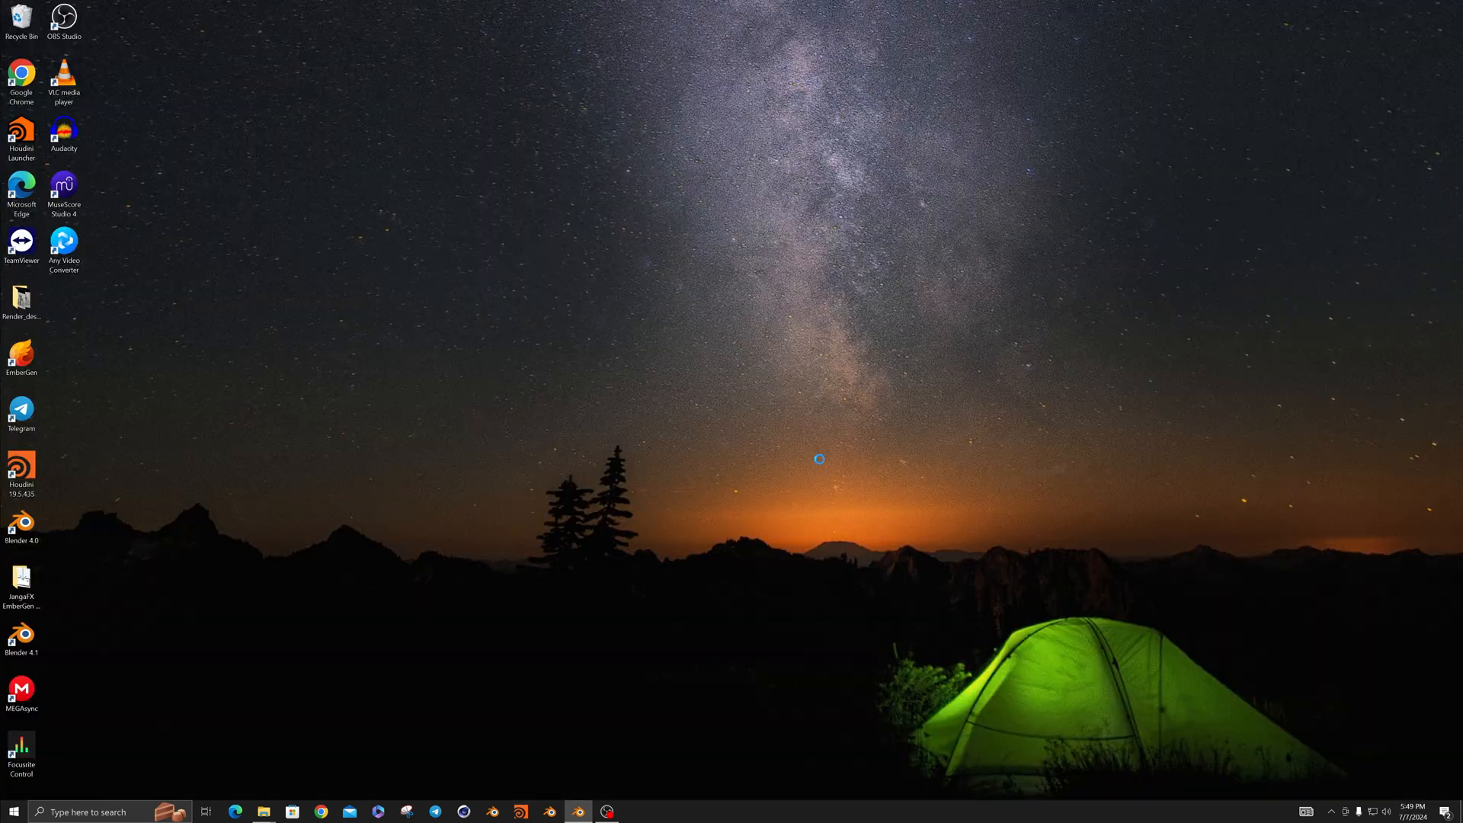
Delete Suzanne.001 and frame Suzanne's Nano Tech FX V2 group node
{"action": "left_click", "coordinate": [577, 811]}
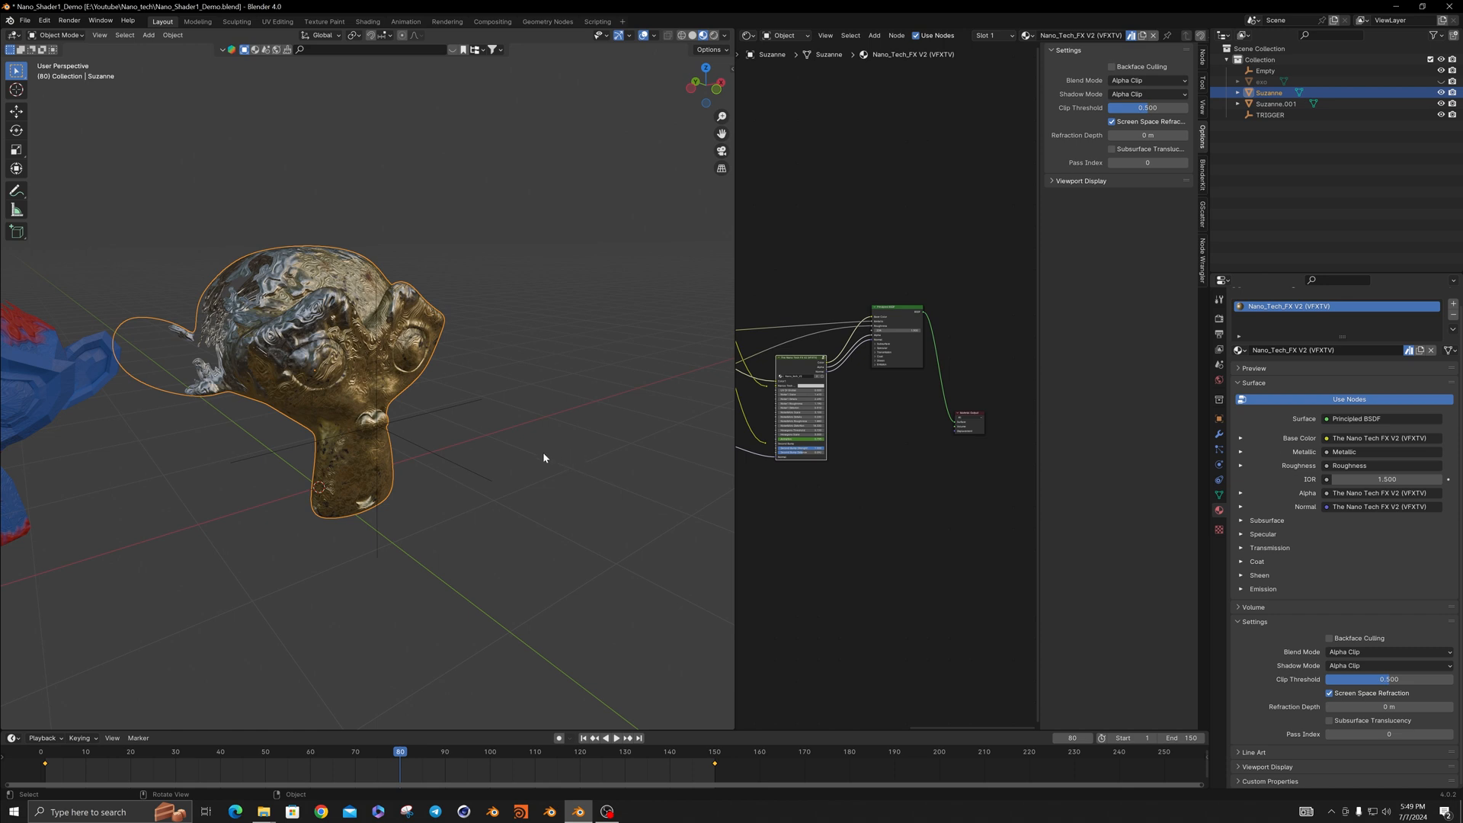
{"action": "left_click", "coordinate": [1273, 104]}
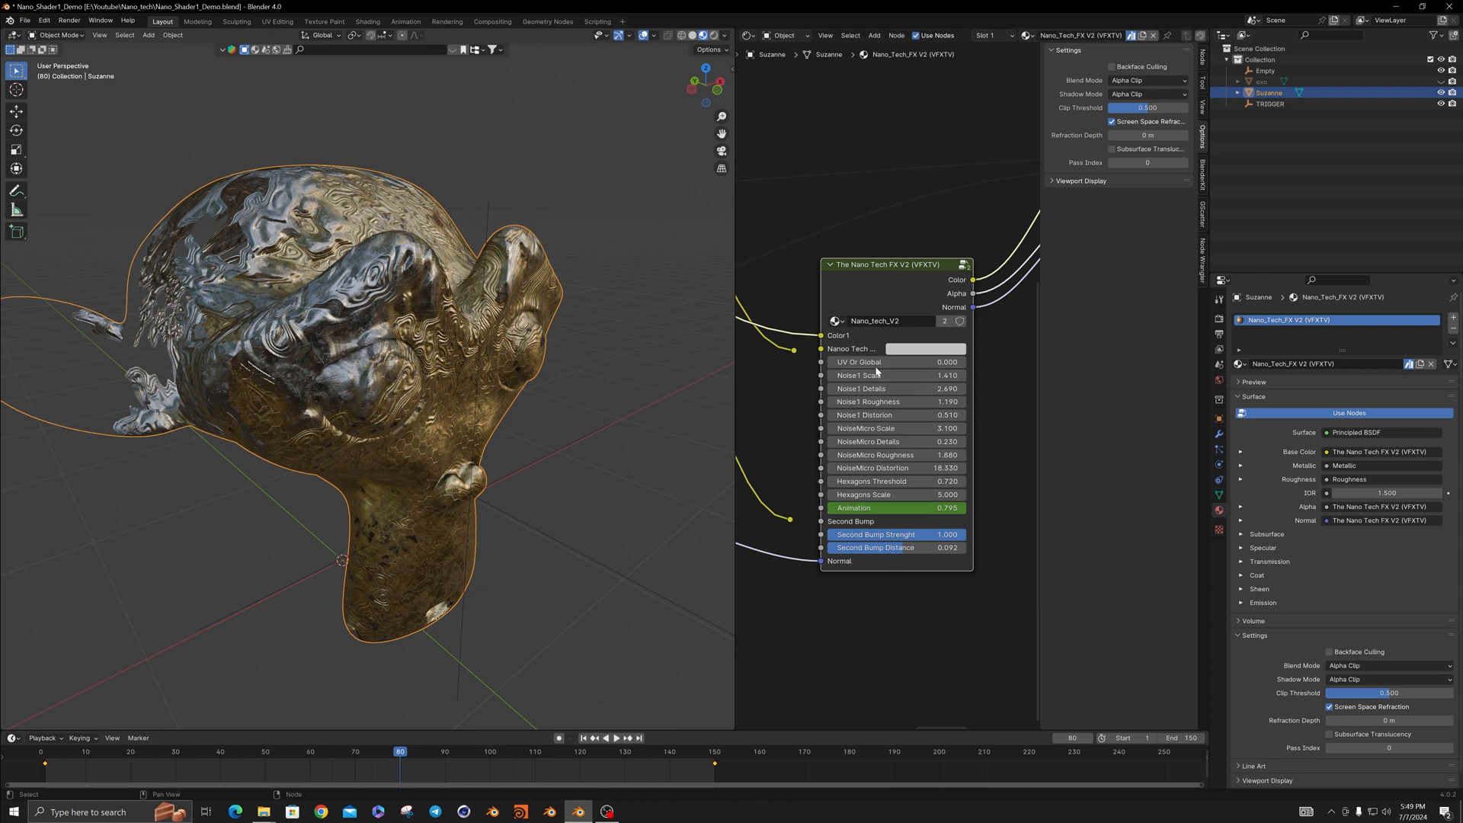
{"action": "mouse_move", "coordinate": [931, 349]}
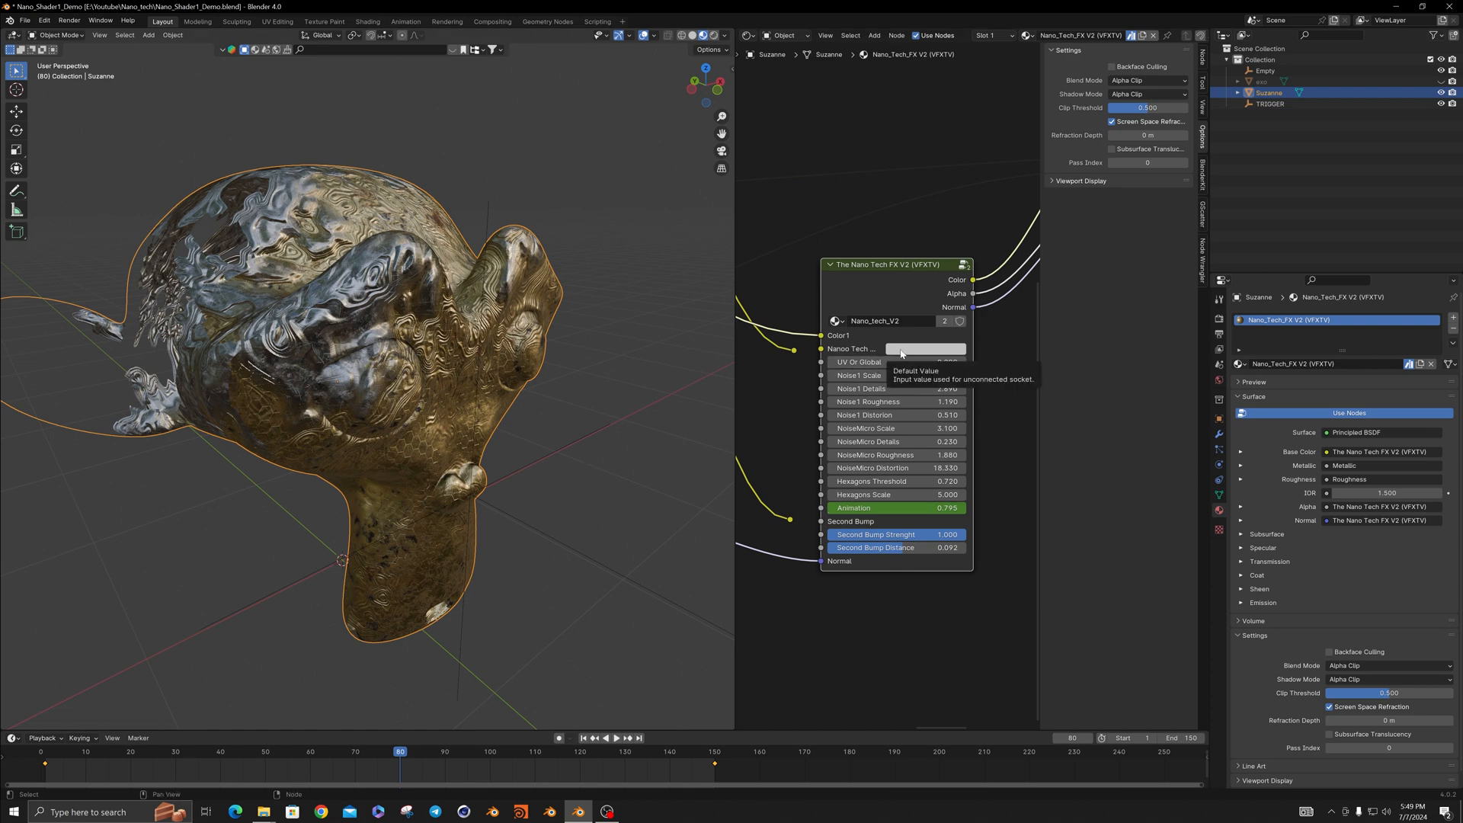
{"action": "left_click", "coordinate": [933, 349]}
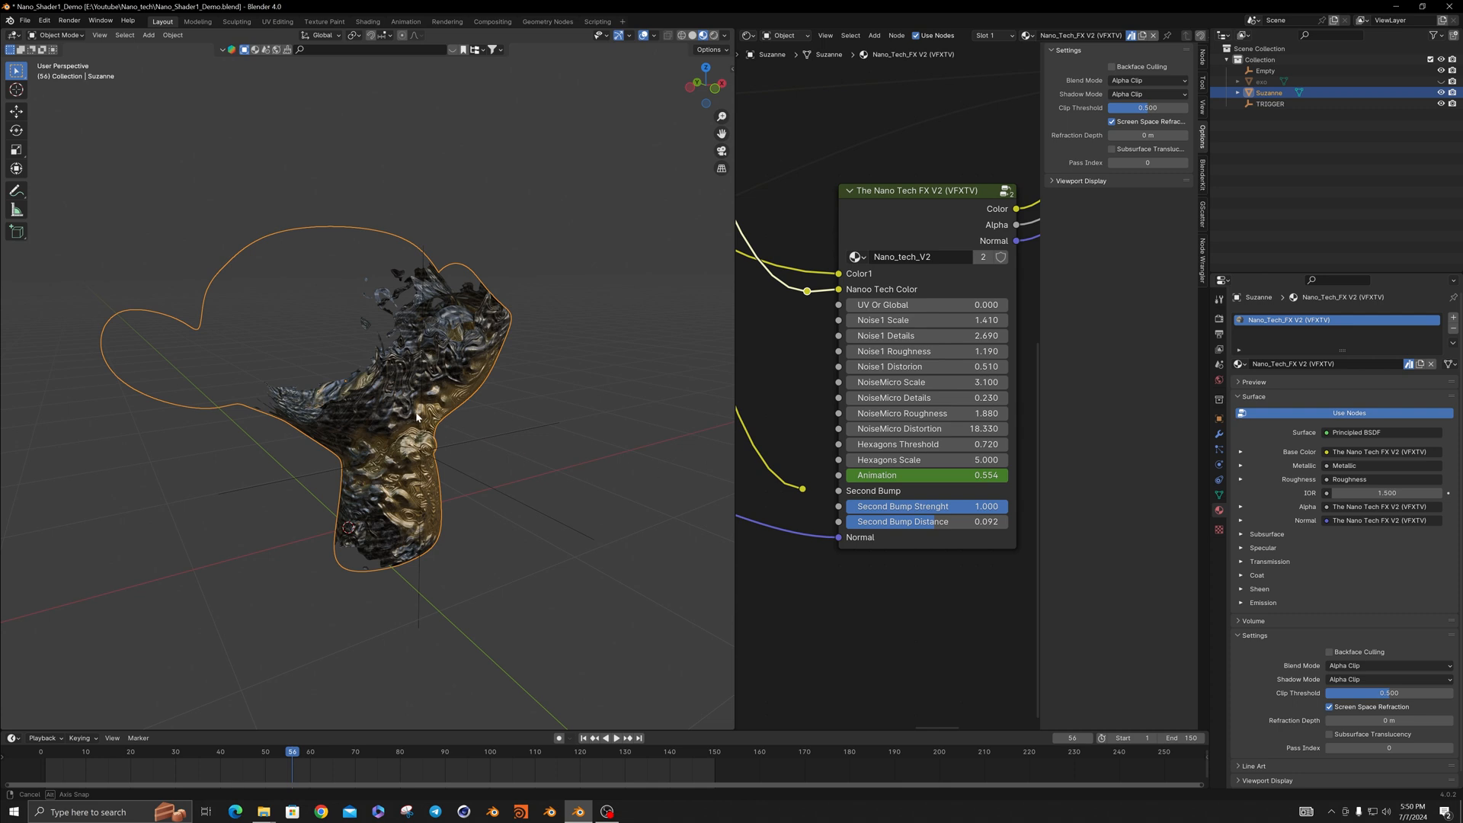
{"action": "mouse_move", "coordinate": [450, 448]}
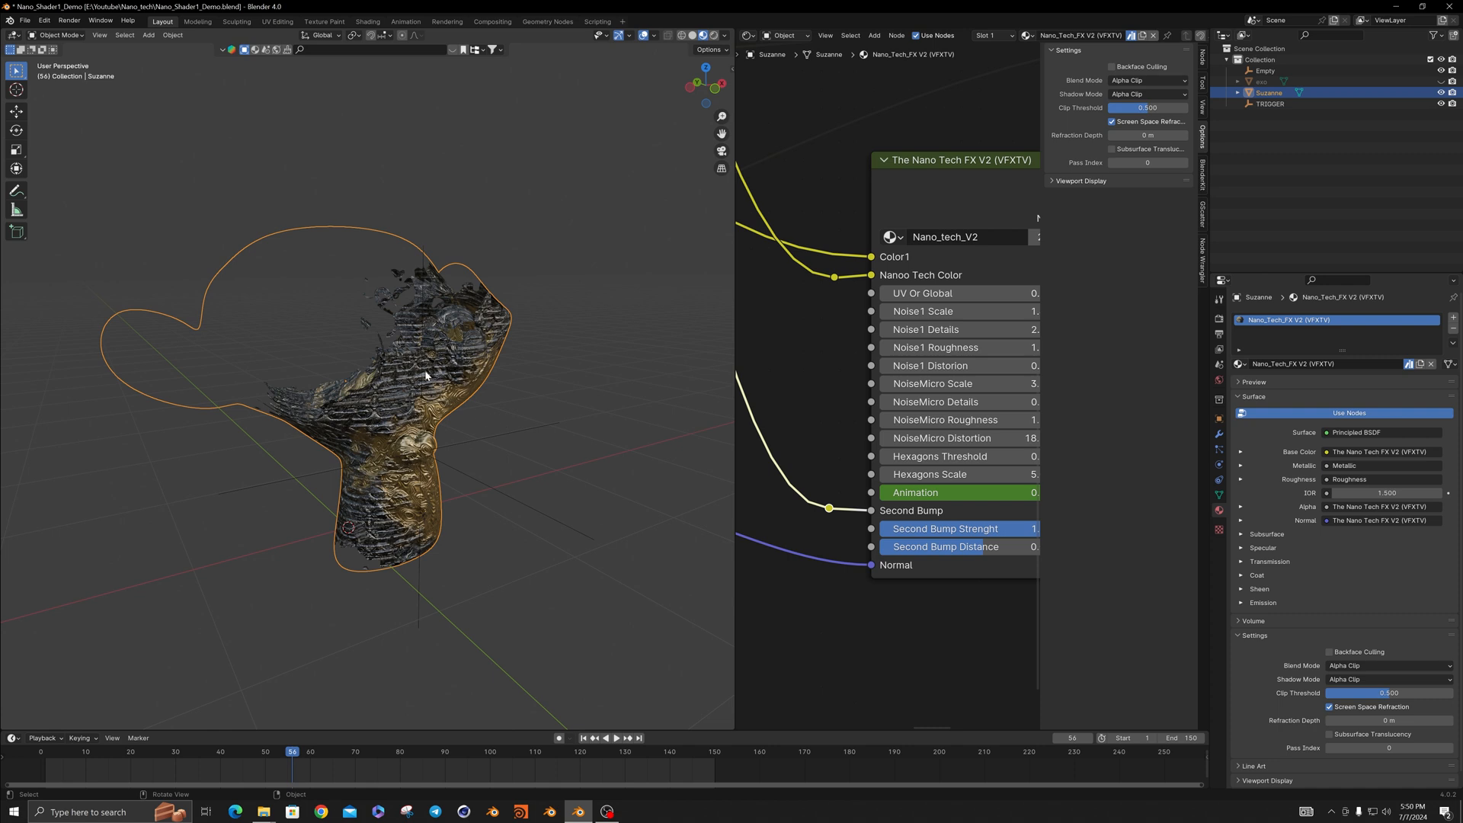
{"action": "mouse_move", "coordinate": [411, 370]}
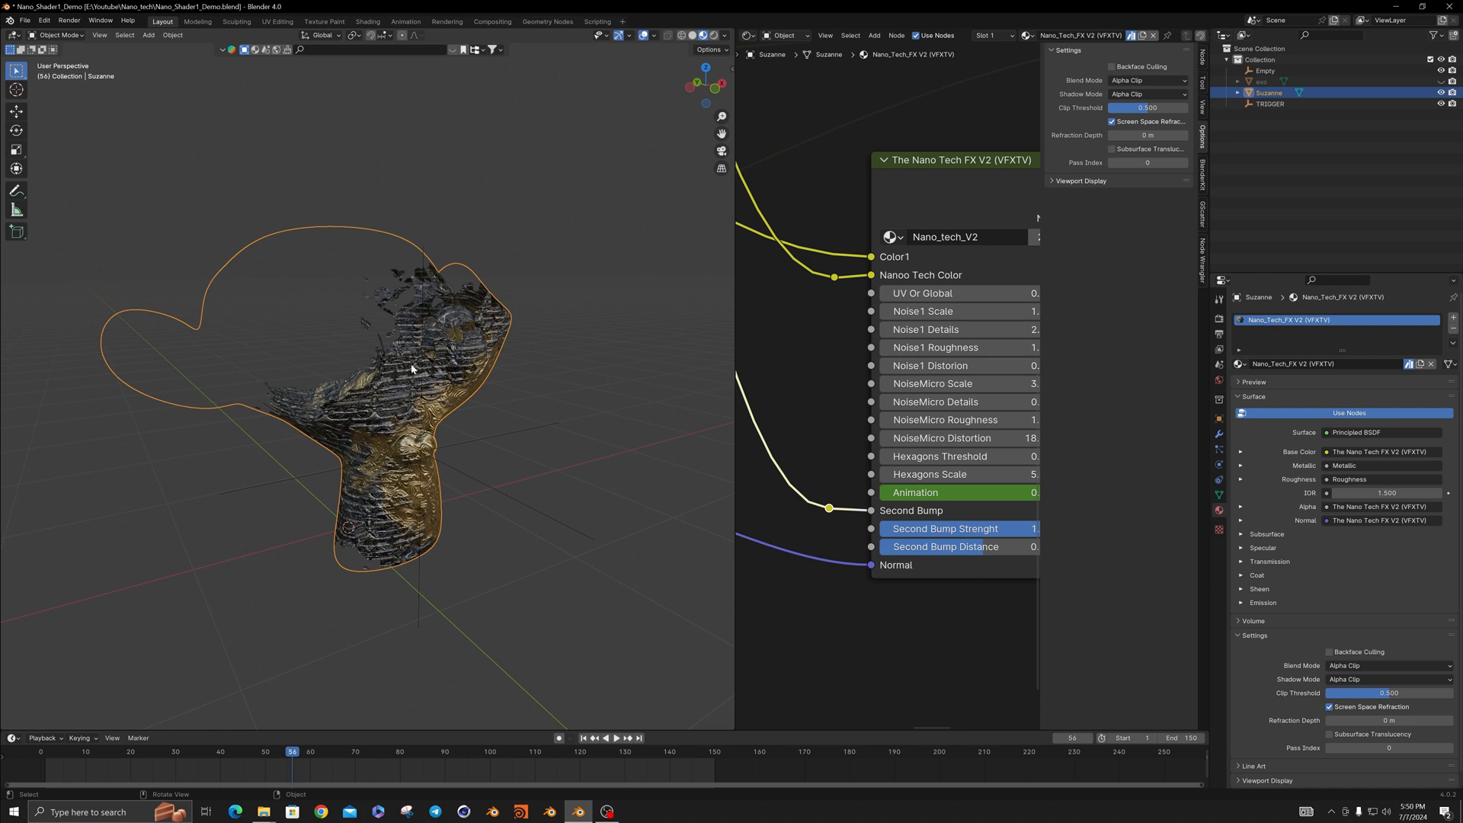
{"action": "mouse_move", "coordinate": [446, 644]}
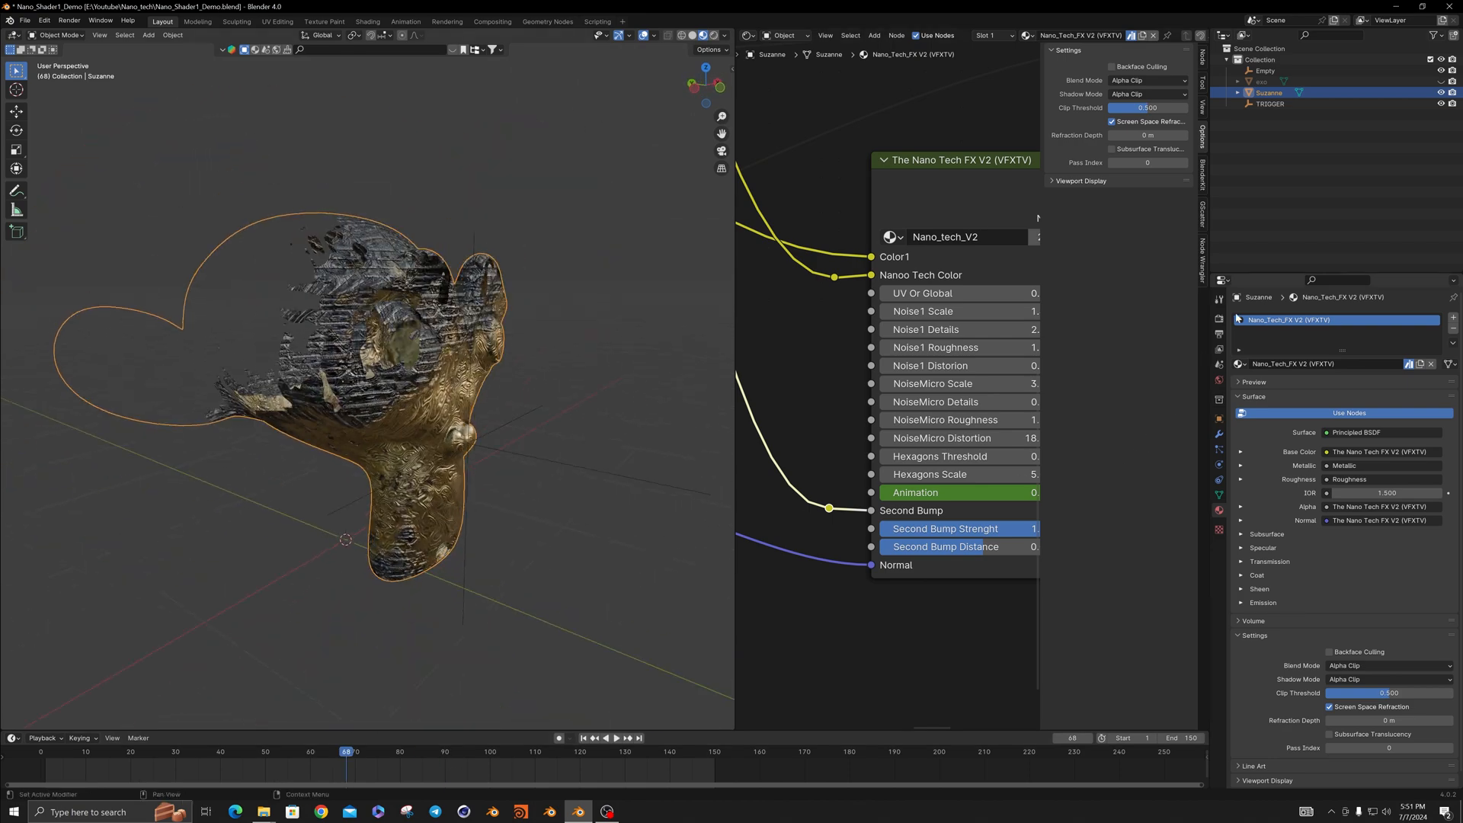
Show the scene's EEVEE Render Properties instead of Suzanne's material settings
{"action": "left_click", "coordinate": [1219, 317]}
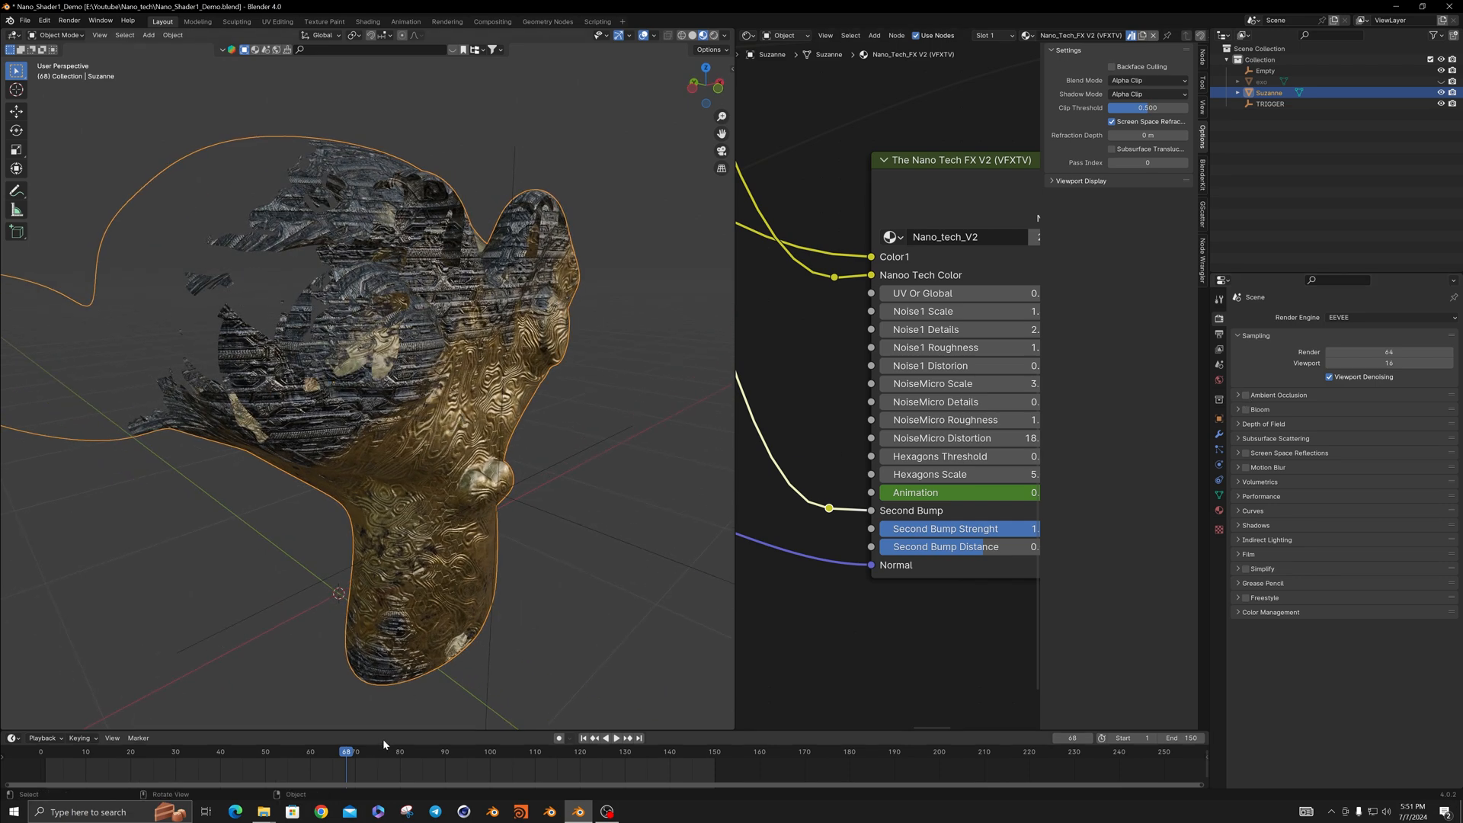
{"action": "left_click", "coordinate": [1243, 453]}
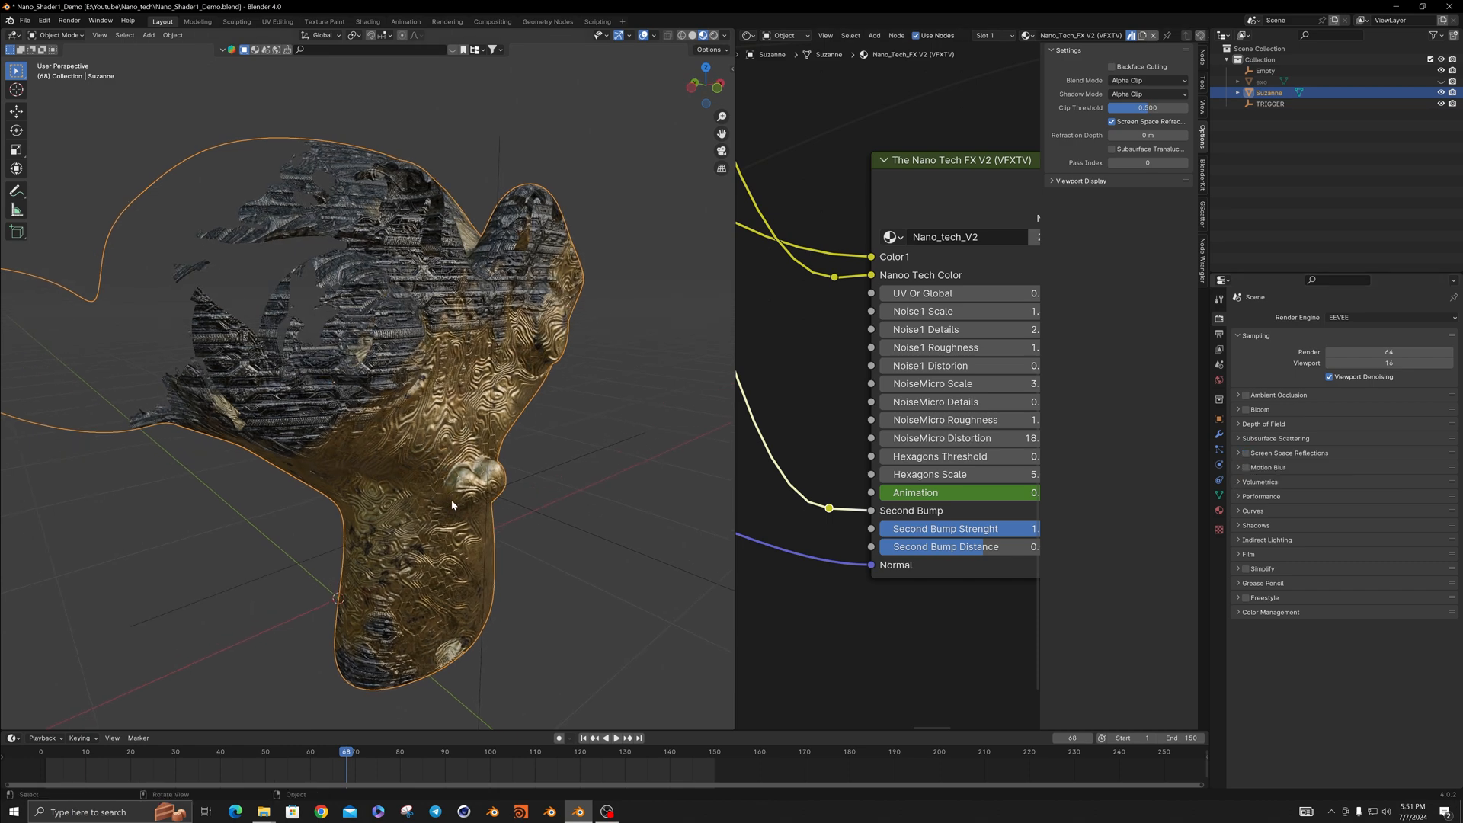
{"action": "mouse_move", "coordinate": [459, 539]}
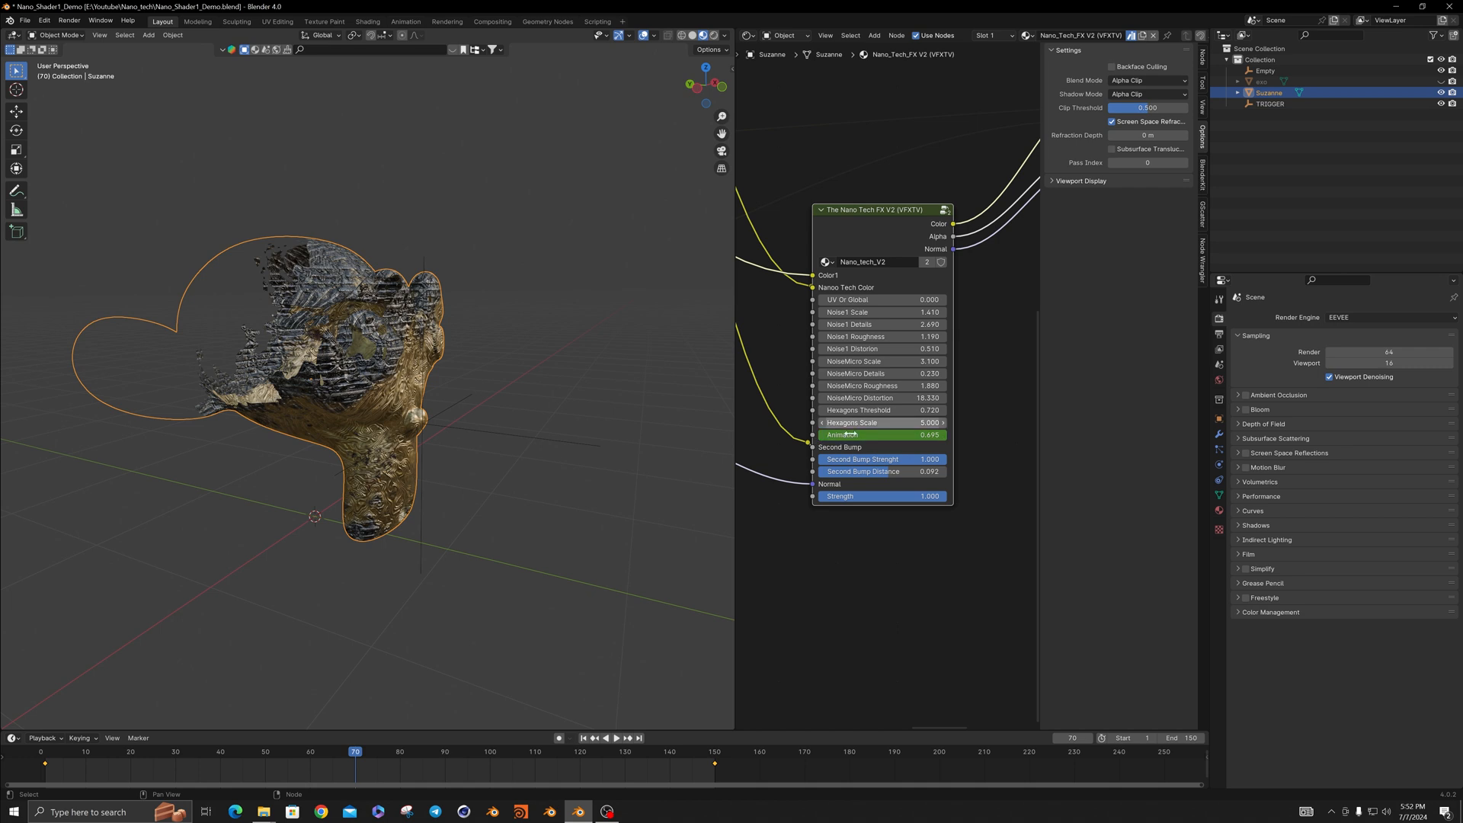
{"action": "left_click_drag", "start_coordinate": [868, 209], "coordinate": [890, 224]}
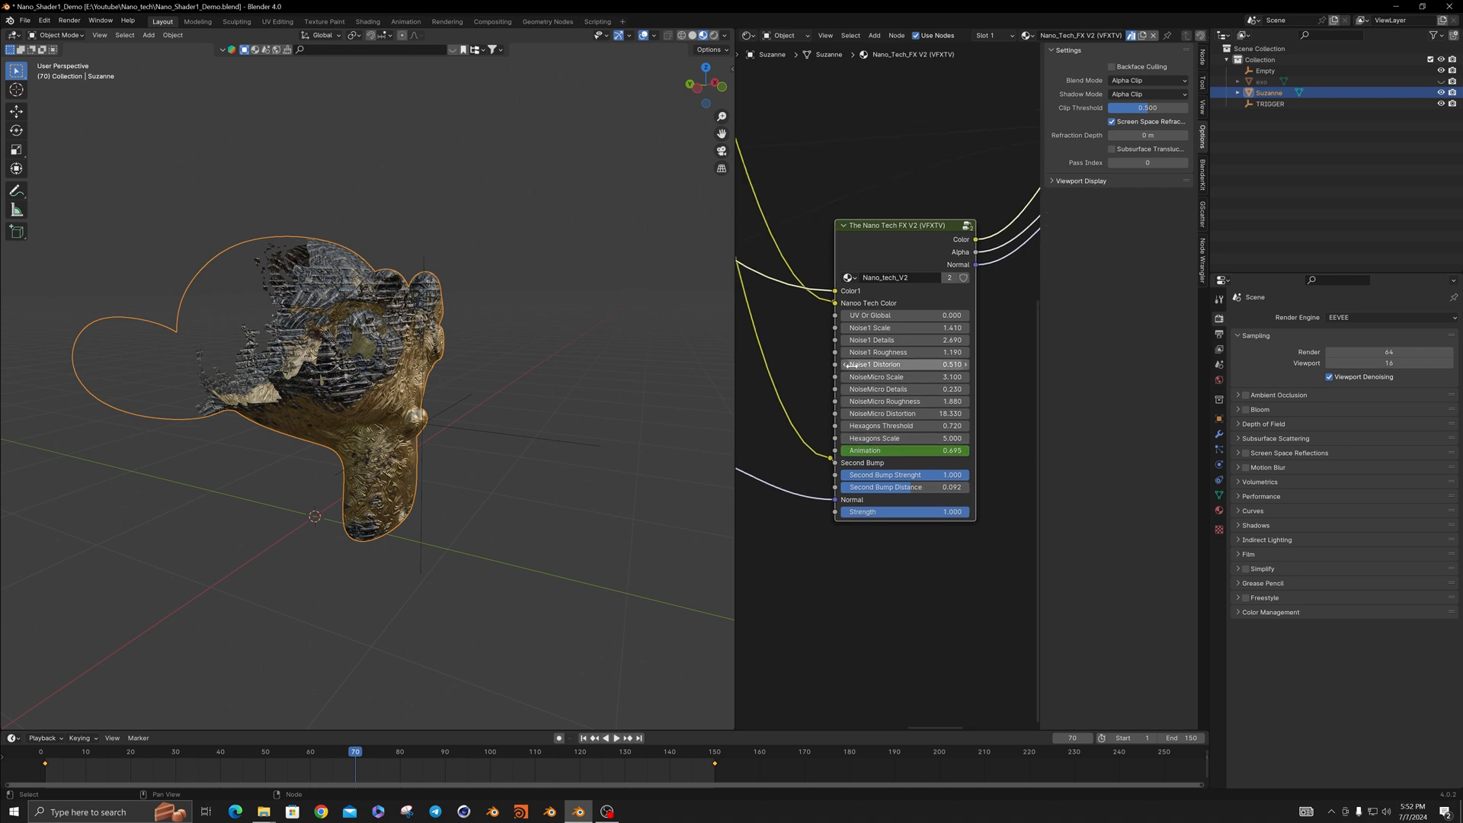
{"action": "left_click_drag", "start_coordinate": [374, 373], "coordinate": [354, 383]}
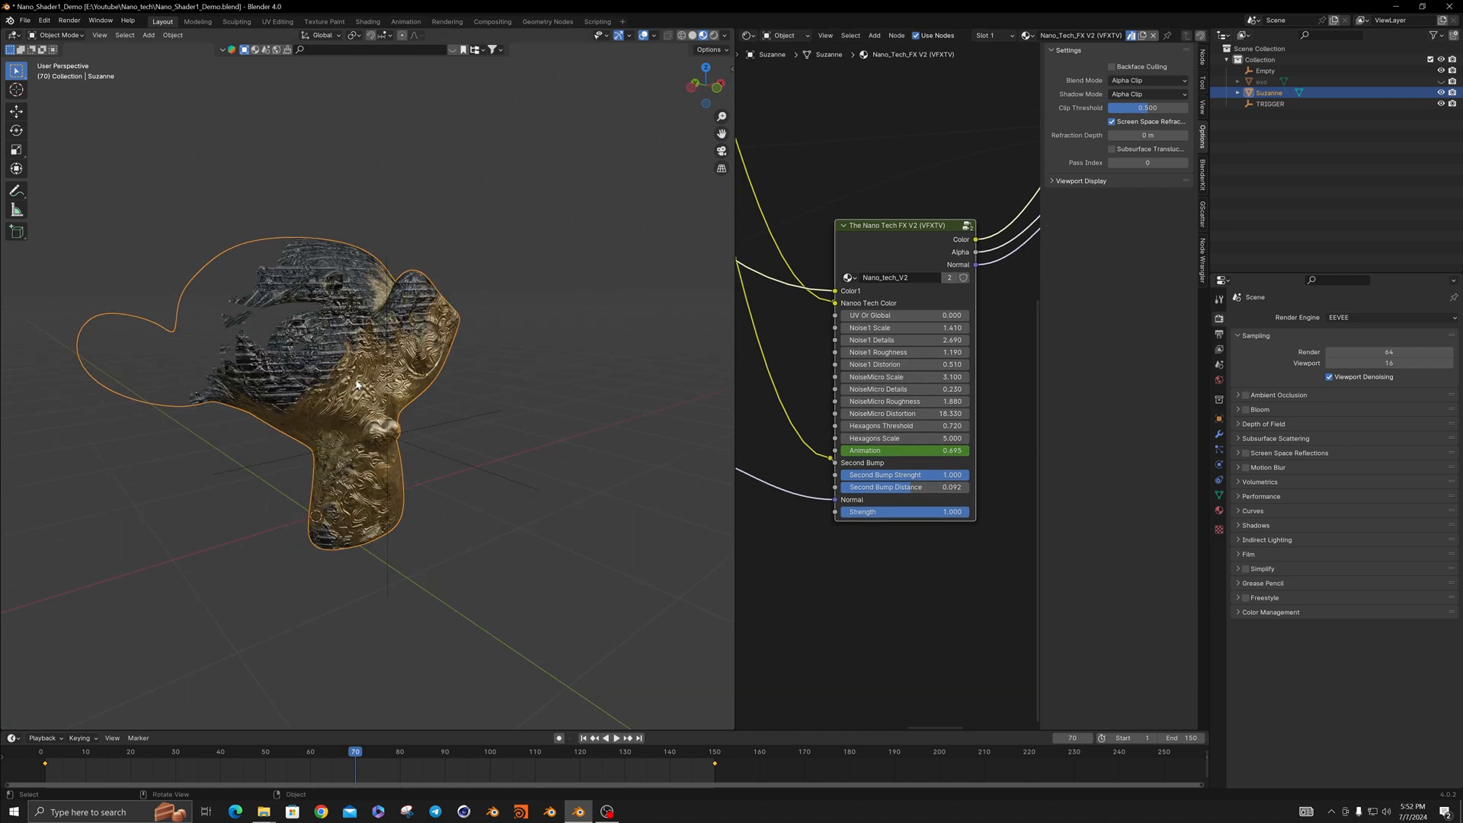
Select the exo mesh, apply the Nano Tech FX V2 shader, and set Bump Strength 0.520
{"action": "left_click", "coordinate": [1262, 82]}
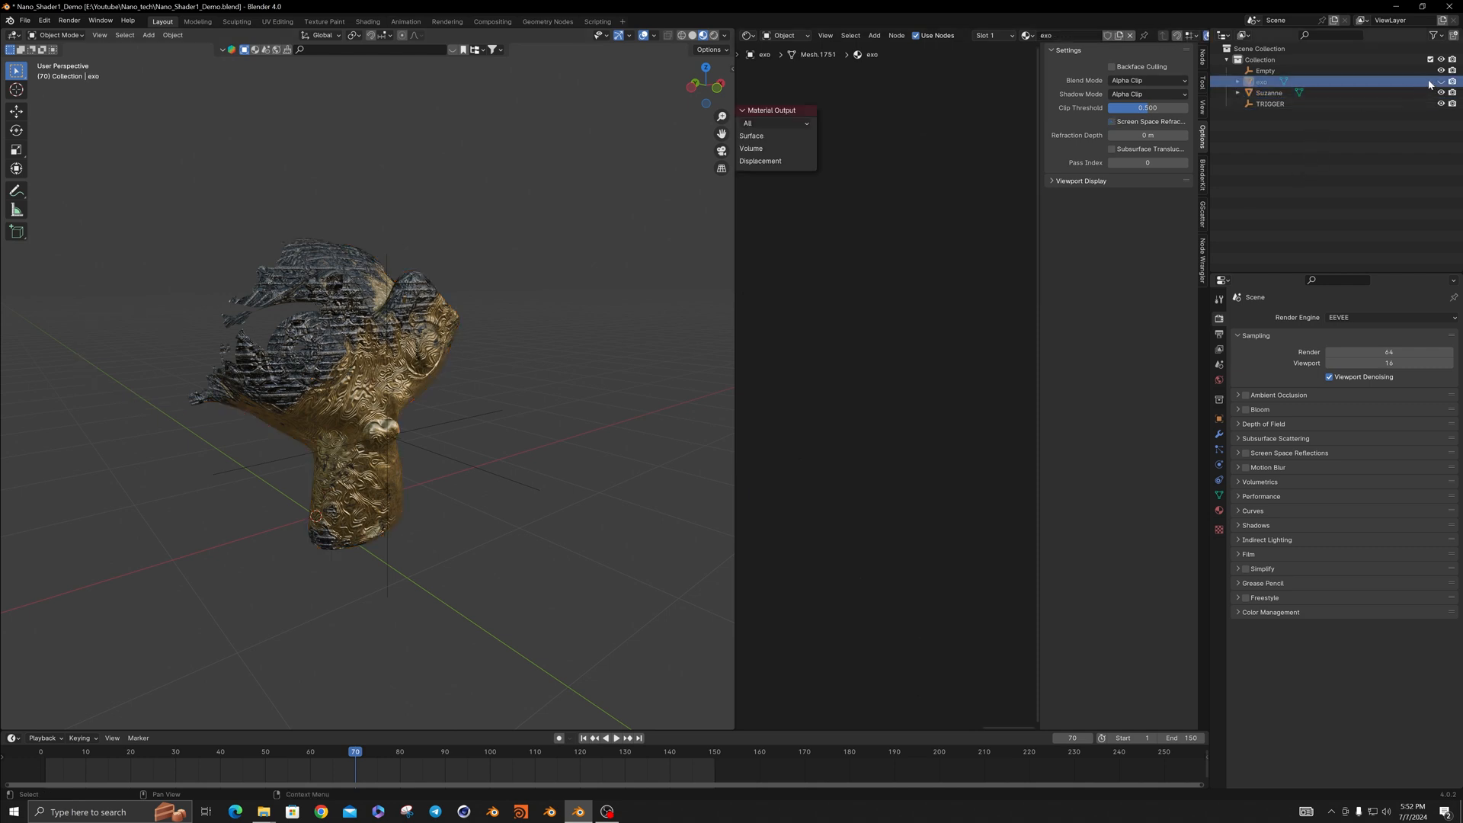
{"action": "mouse_move", "coordinate": [1441, 84]}
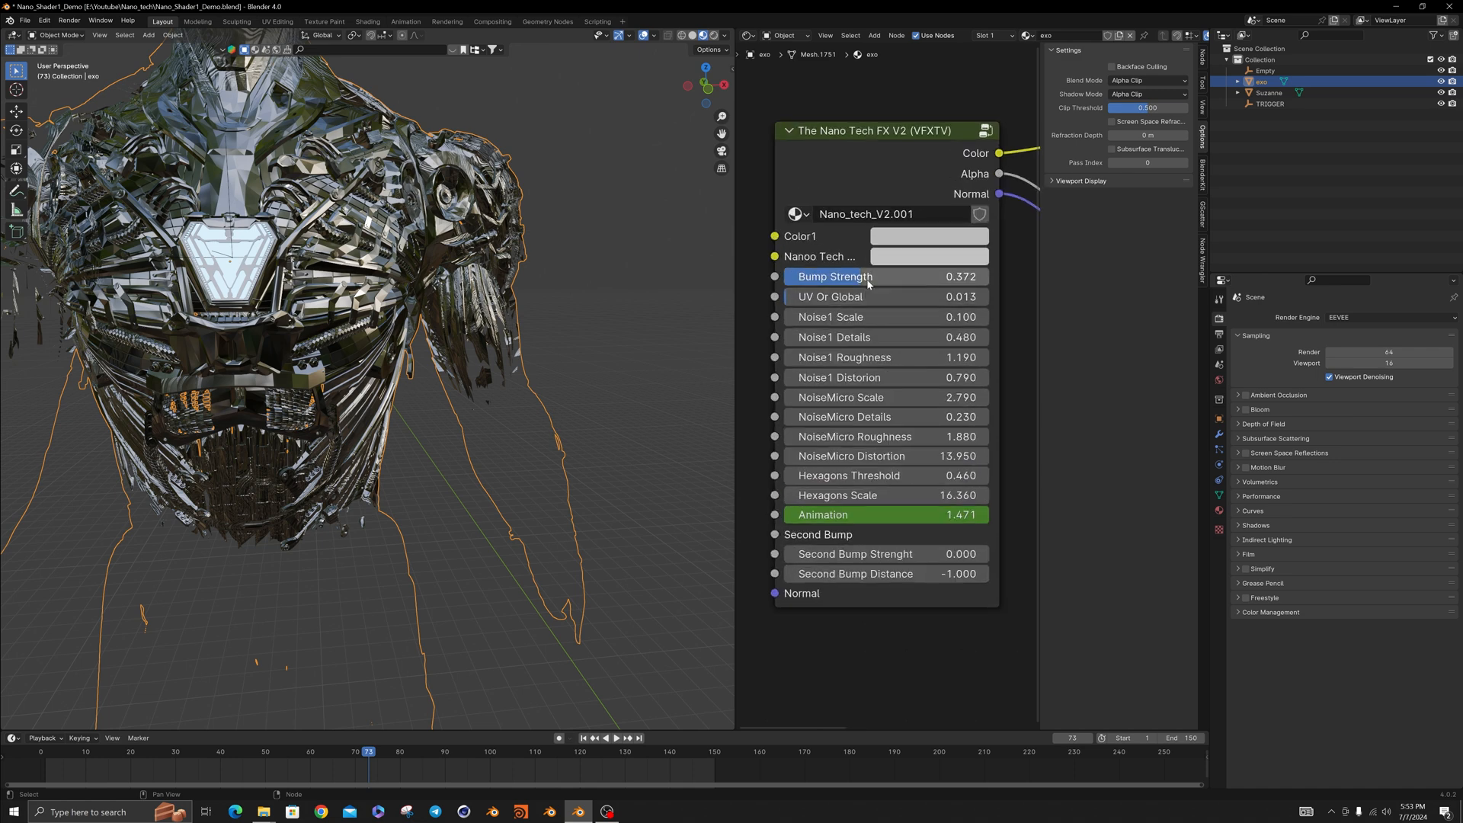
{"action": "mouse_move", "coordinate": [862, 283]}
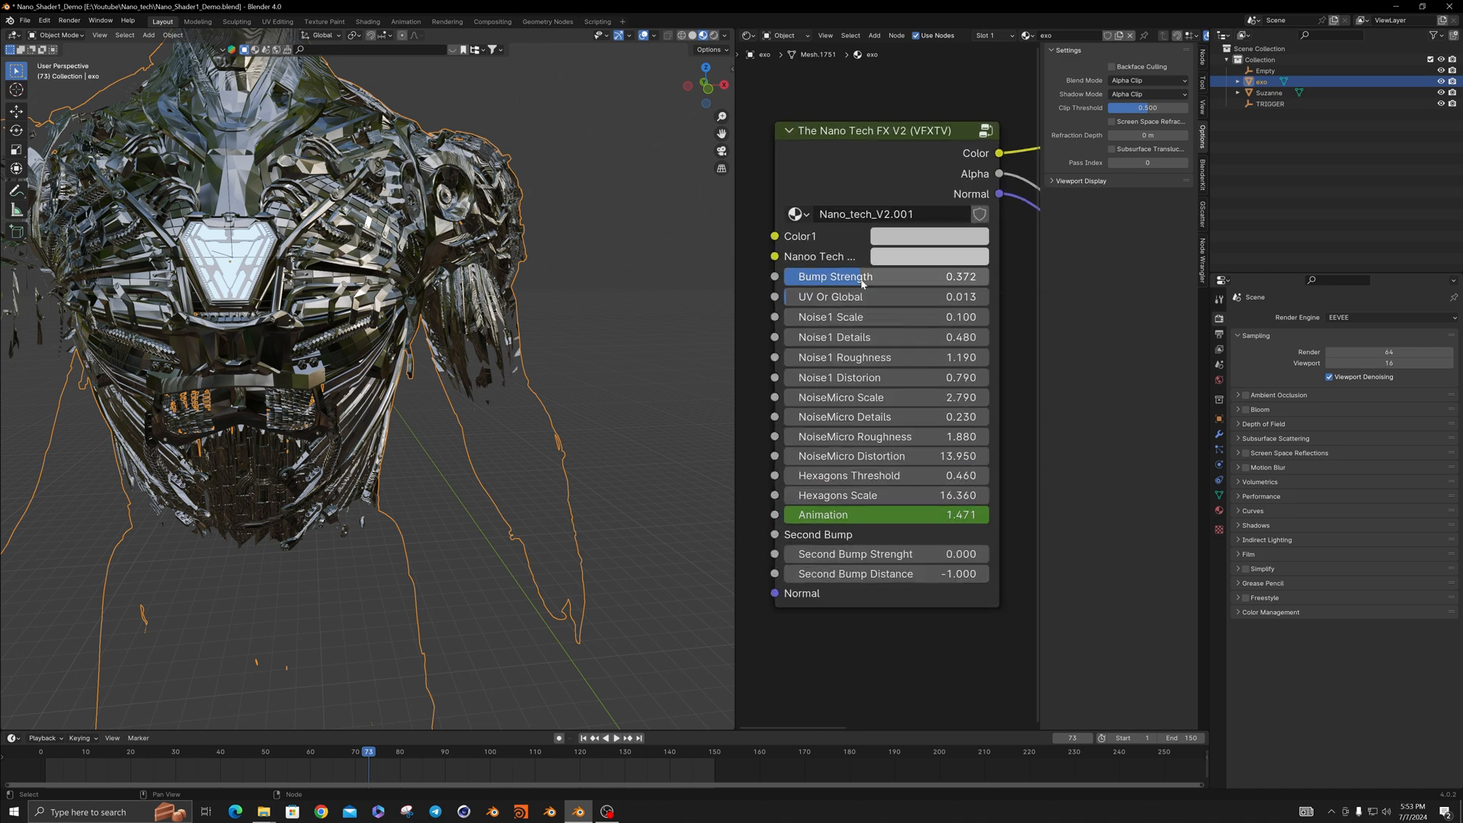
{"action": "left_click_drag", "start_coordinate": [836, 276], "coordinate": [970, 276]}
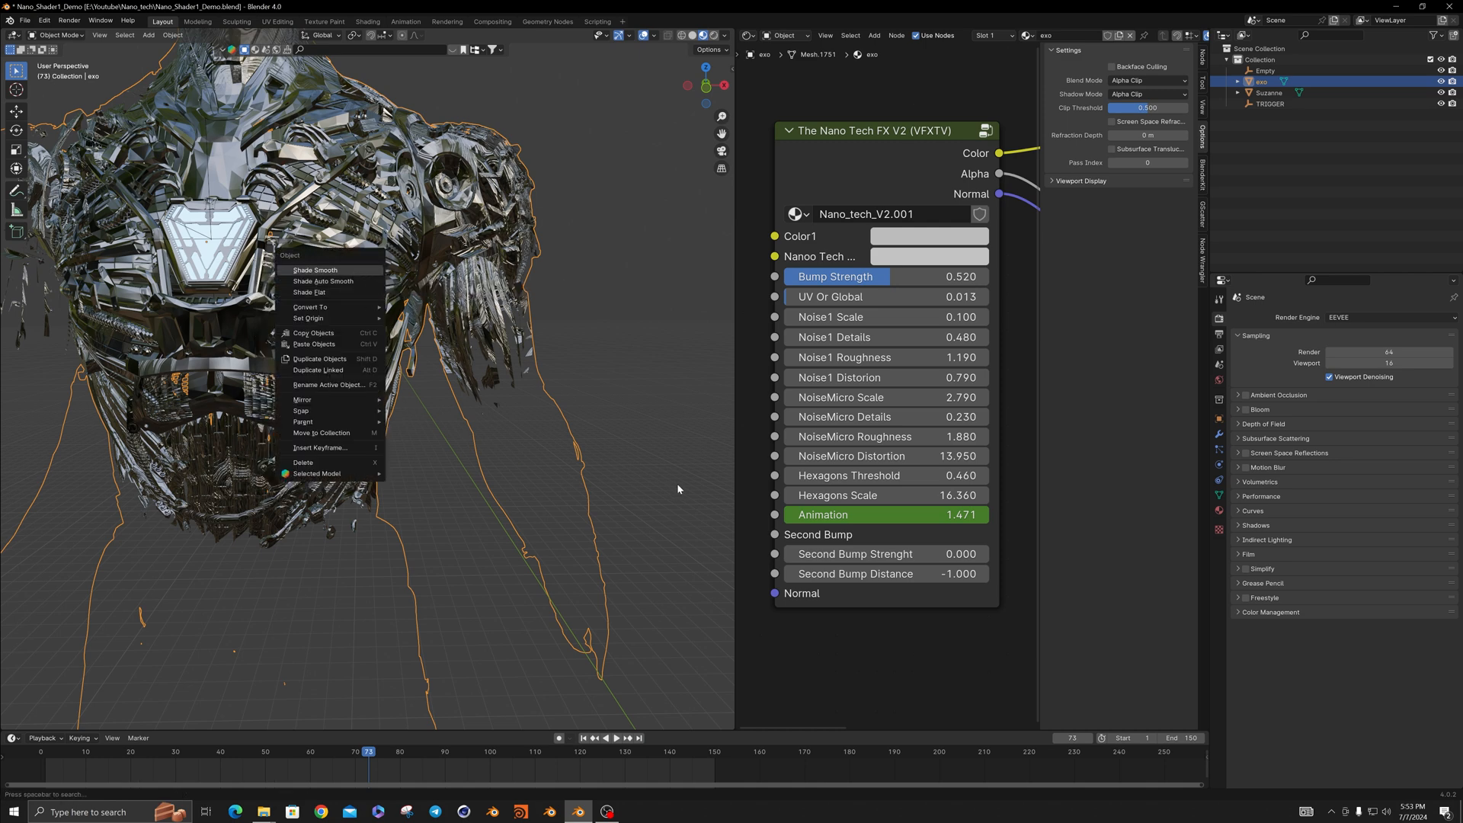
Shade the exo armor smooth and set its UV Or Global input to 1.000
{"action": "left_click", "coordinate": [315, 271]}
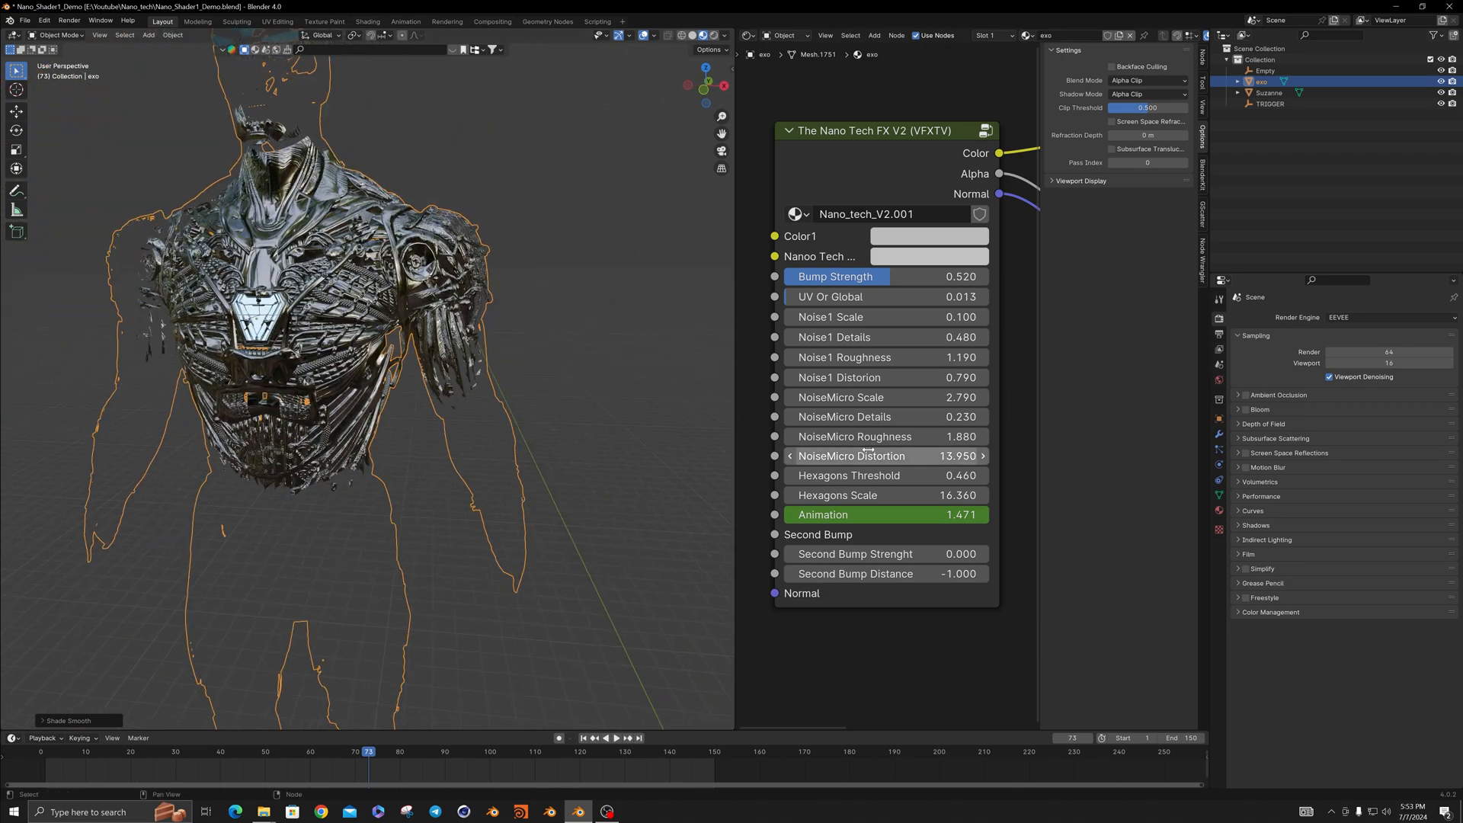
{"action": "left_click", "coordinate": [619, 738]}
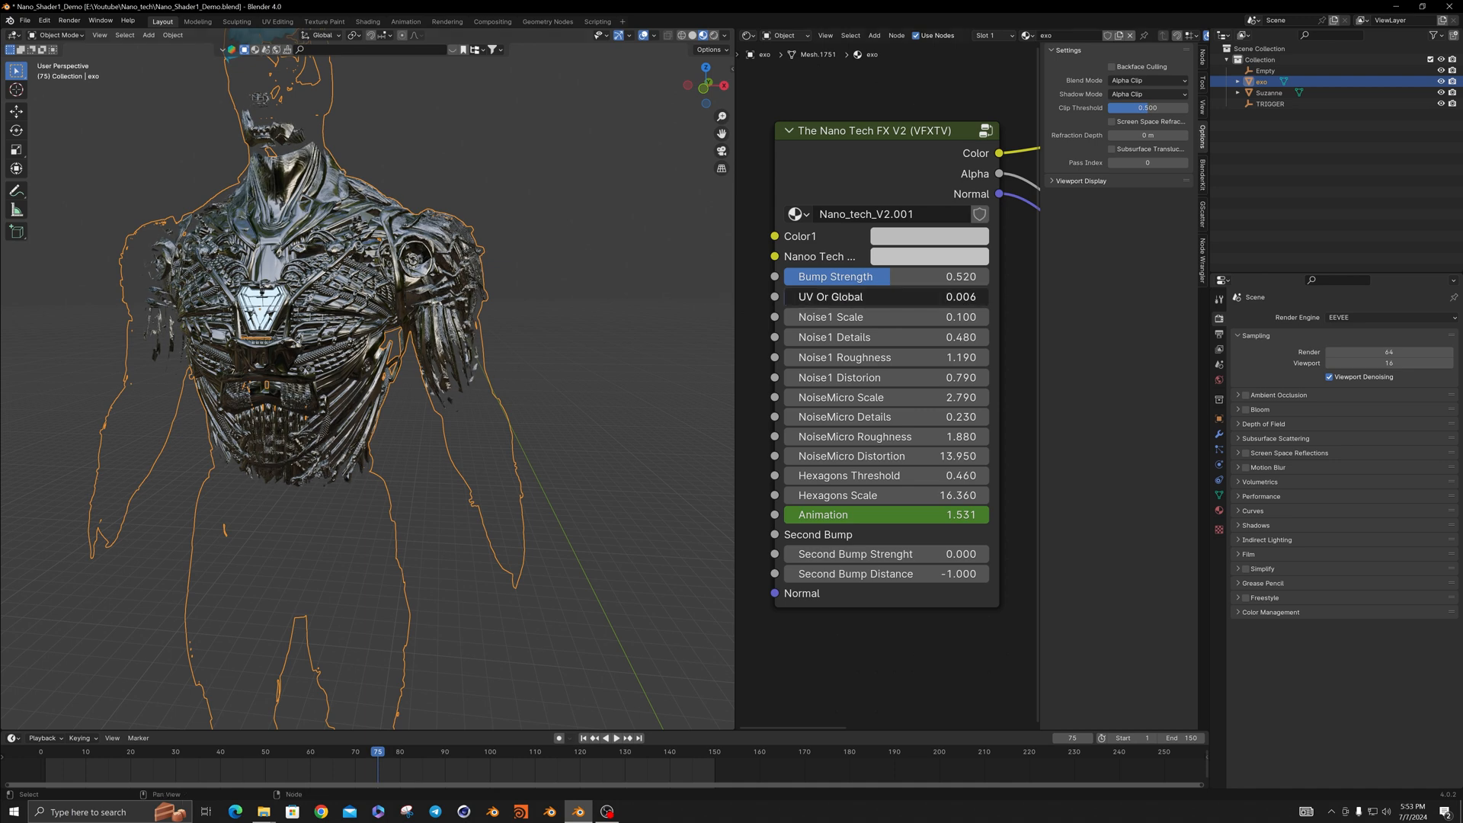
{"action": "left_click", "coordinate": [883, 296]}
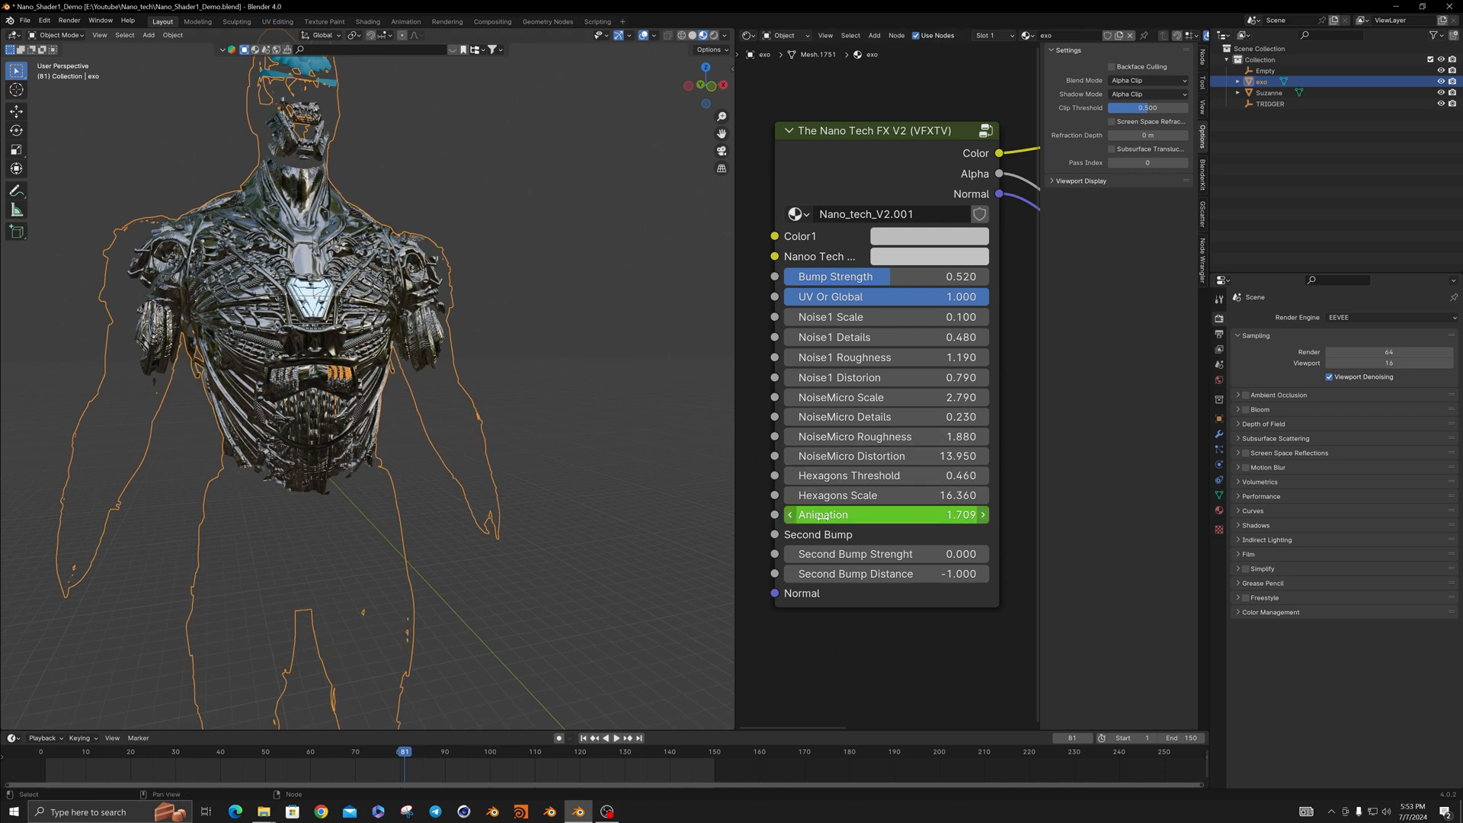
Set Noise1 Scale 0.150, Details 1.730 and NoiseMicro Scale 2.250, Details 0.820
{"action": "left_click", "coordinate": [885, 316]}
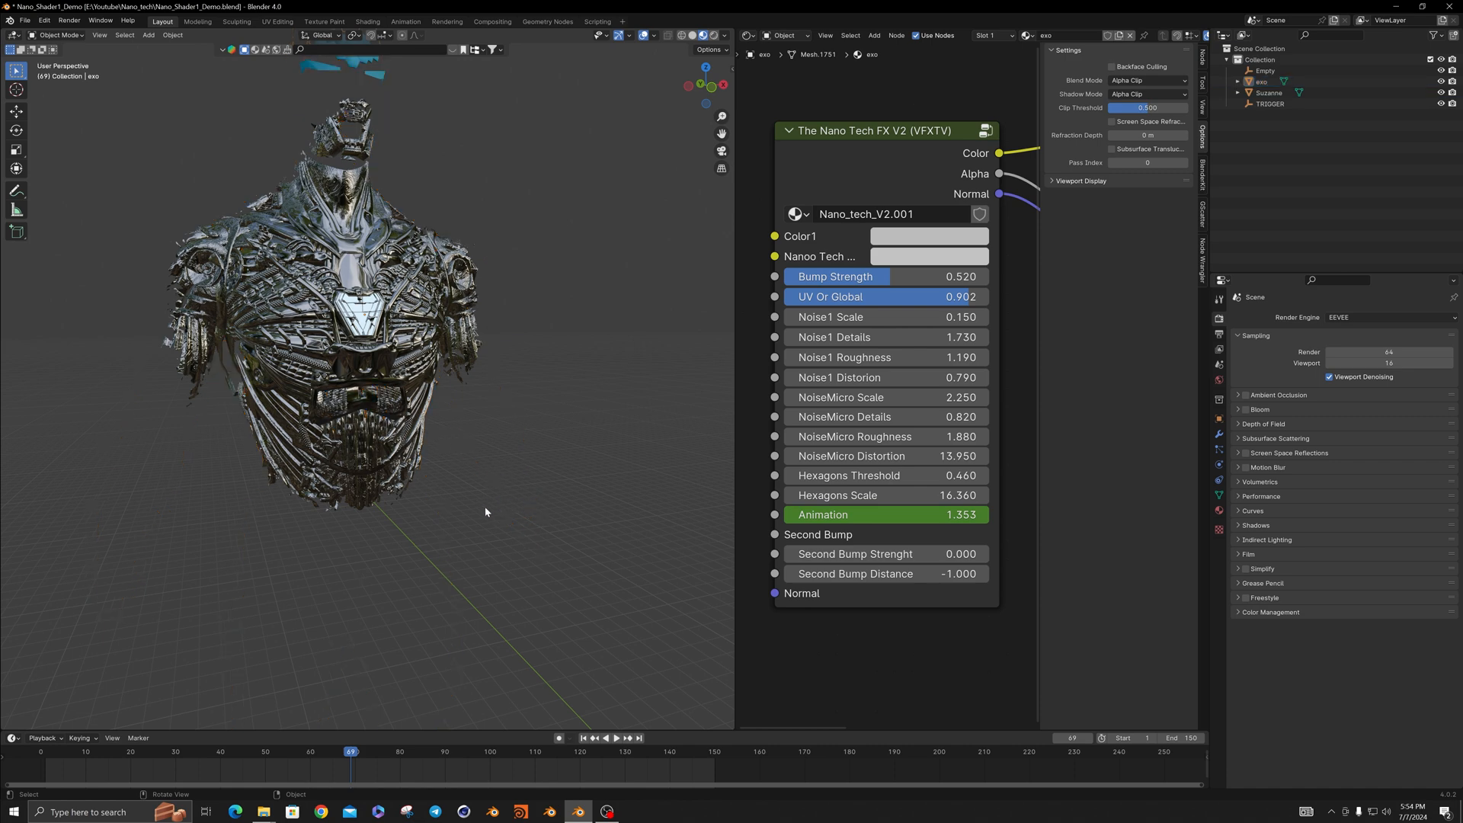
{"action": "mouse_move", "coordinate": [396, 376]}
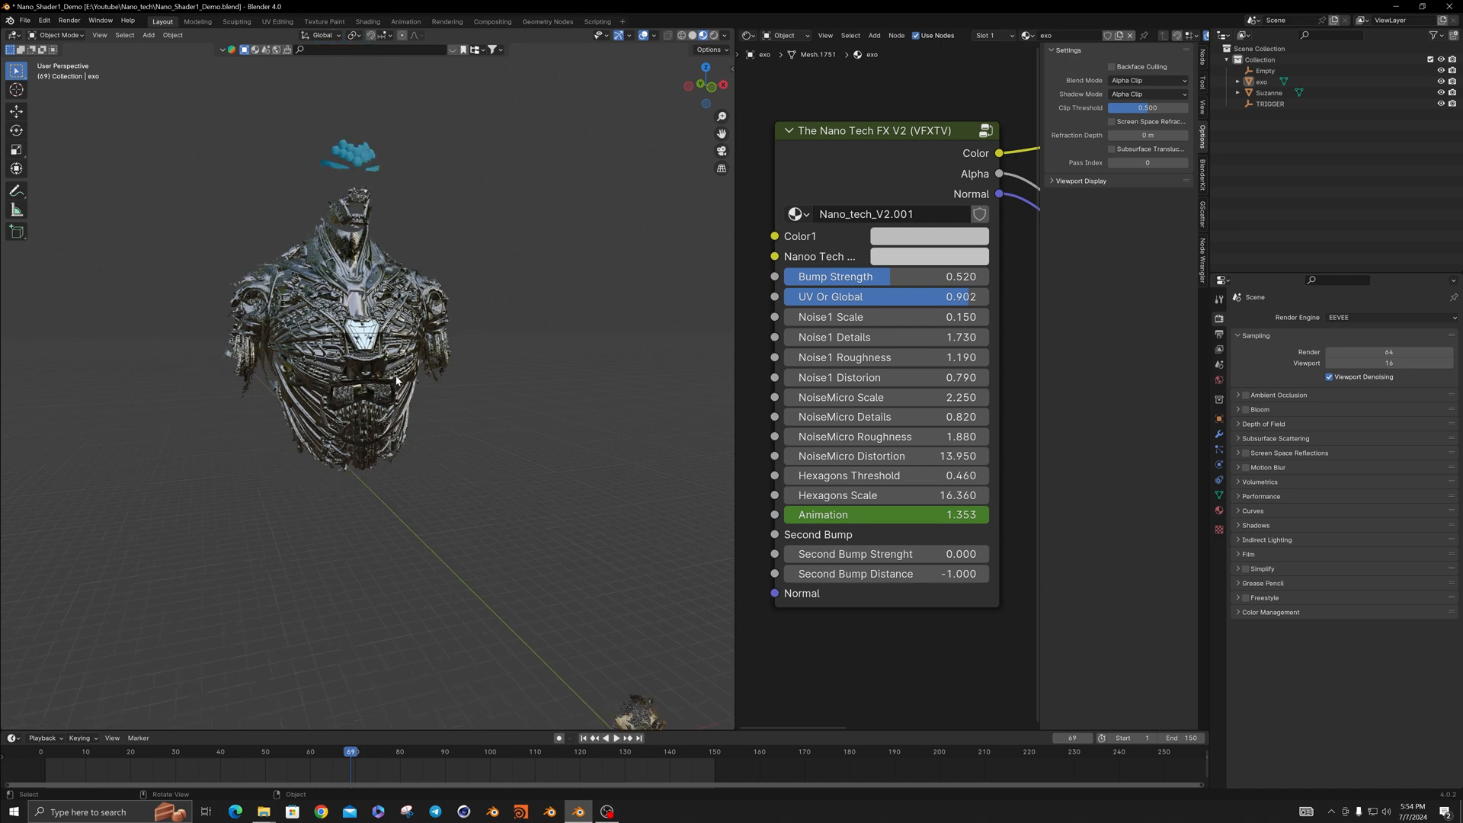
{"action": "mouse_move", "coordinate": [384, 380]}
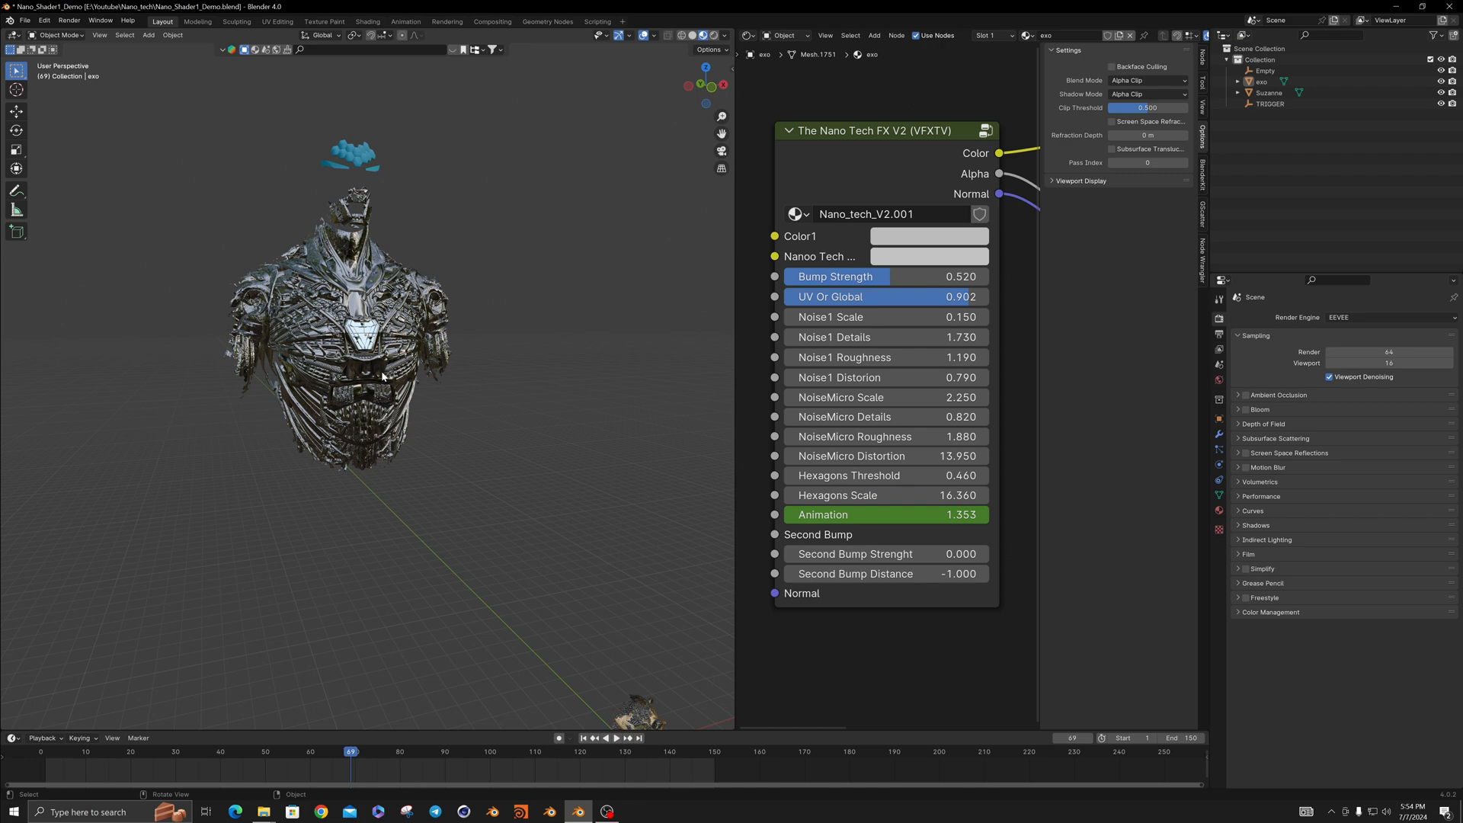
{"action": "mouse_move", "coordinate": [398, 415]}
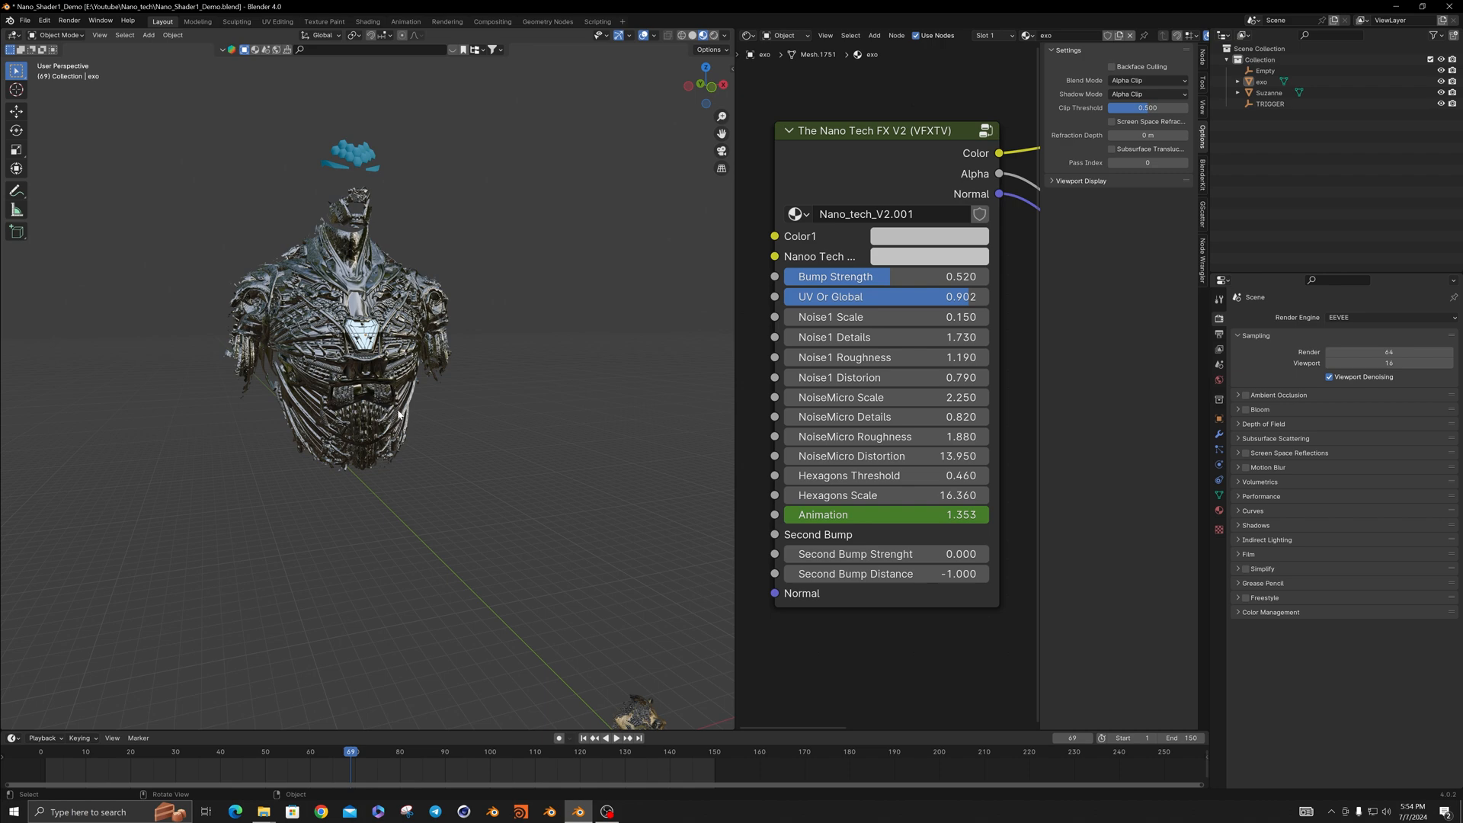